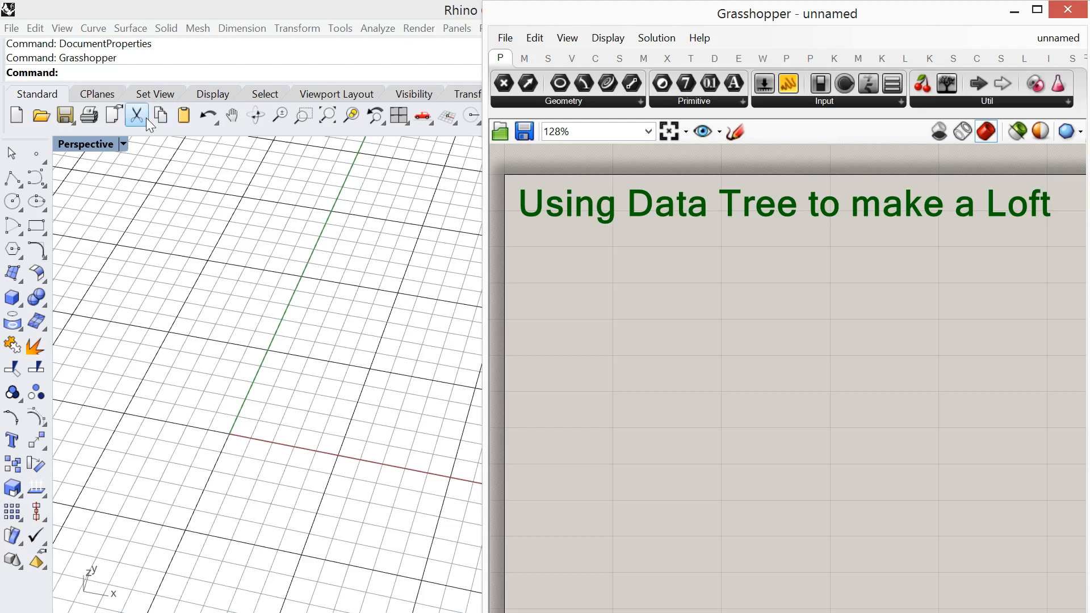
Step: Start a new Rhino document from the 'Large Objects - Inches' template
{"action": "left_click", "coordinate": [12, 28]}
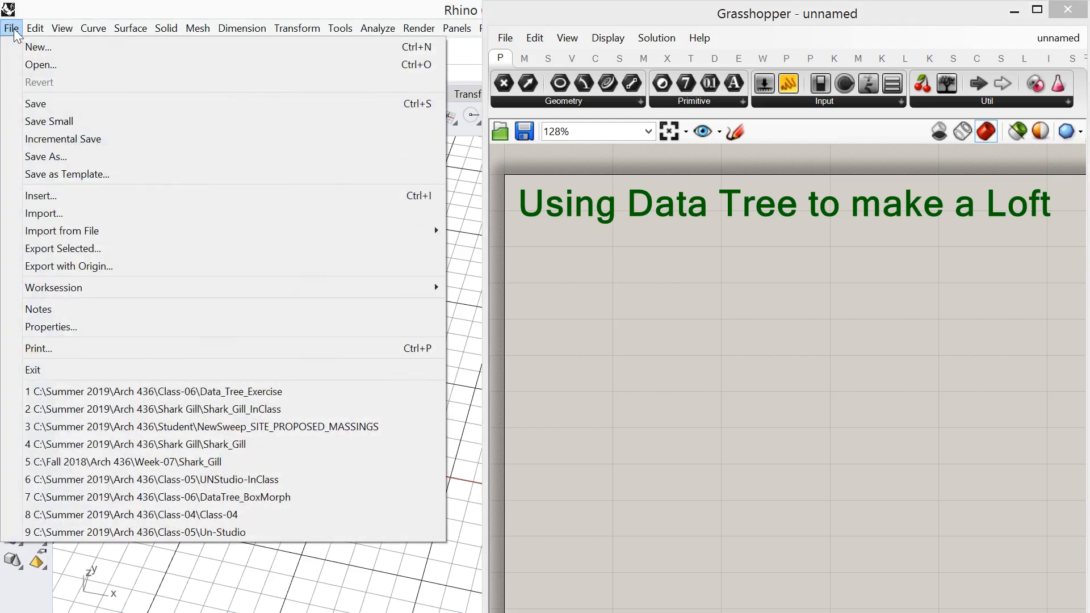
{"action": "left_click", "coordinate": [37, 47]}
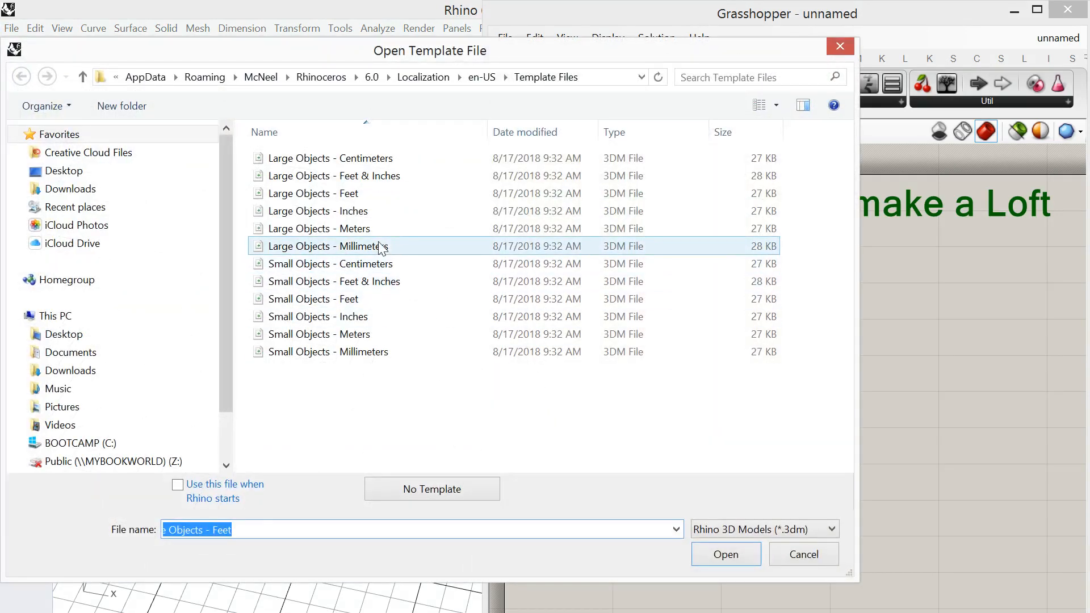
{"action": "left_click", "coordinate": [318, 210]}
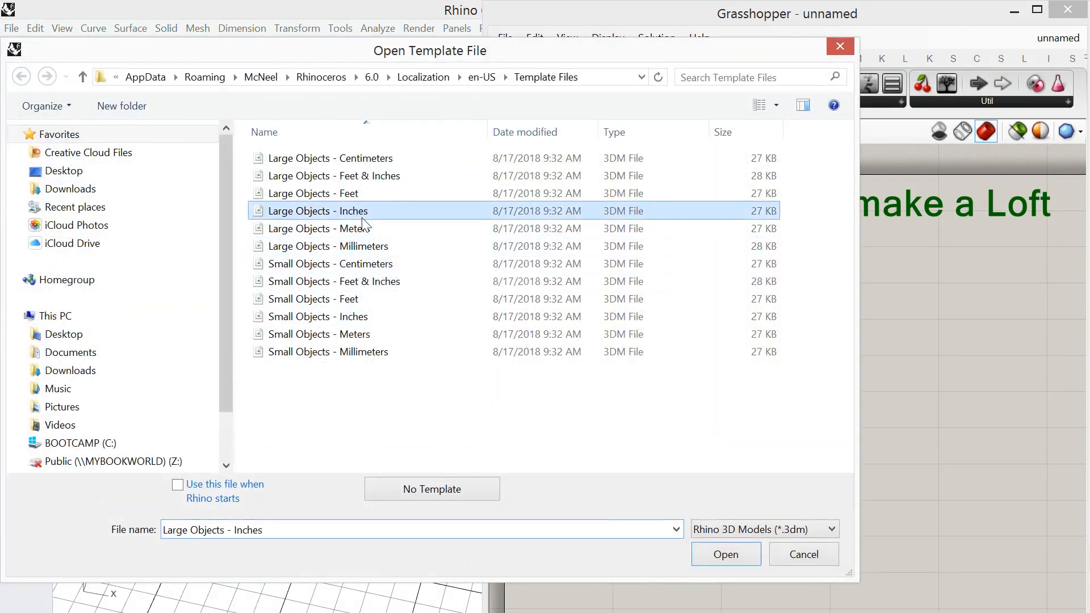
{"action": "left_click", "coordinate": [724, 554]}
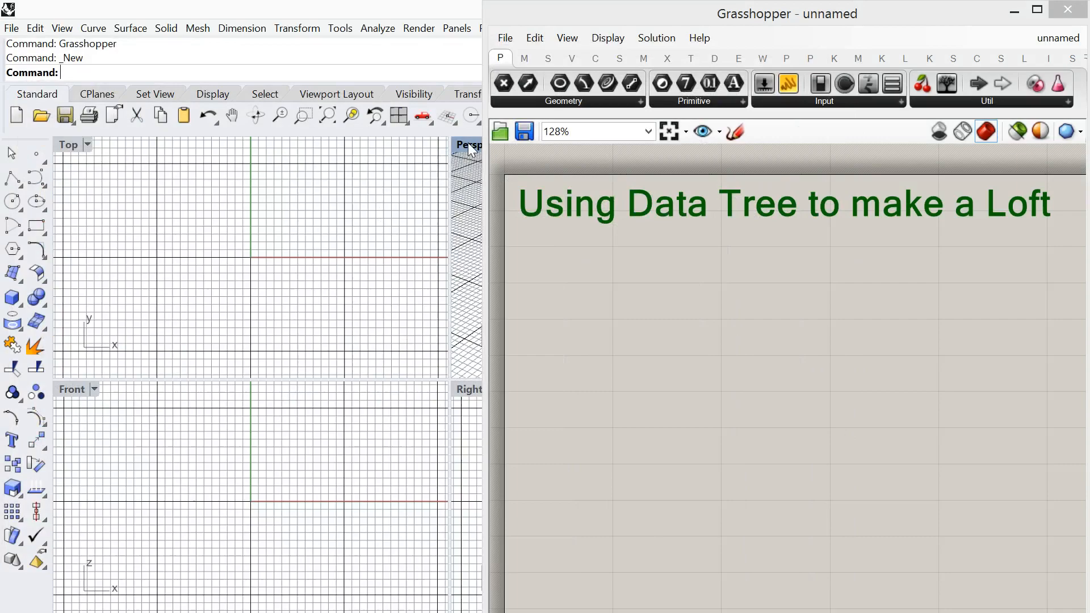
Step: Maximize Perspective and set the grid to 50 lines, 10-inch spacing, major every 5
{"action": "double_click", "coordinate": [470, 145]}
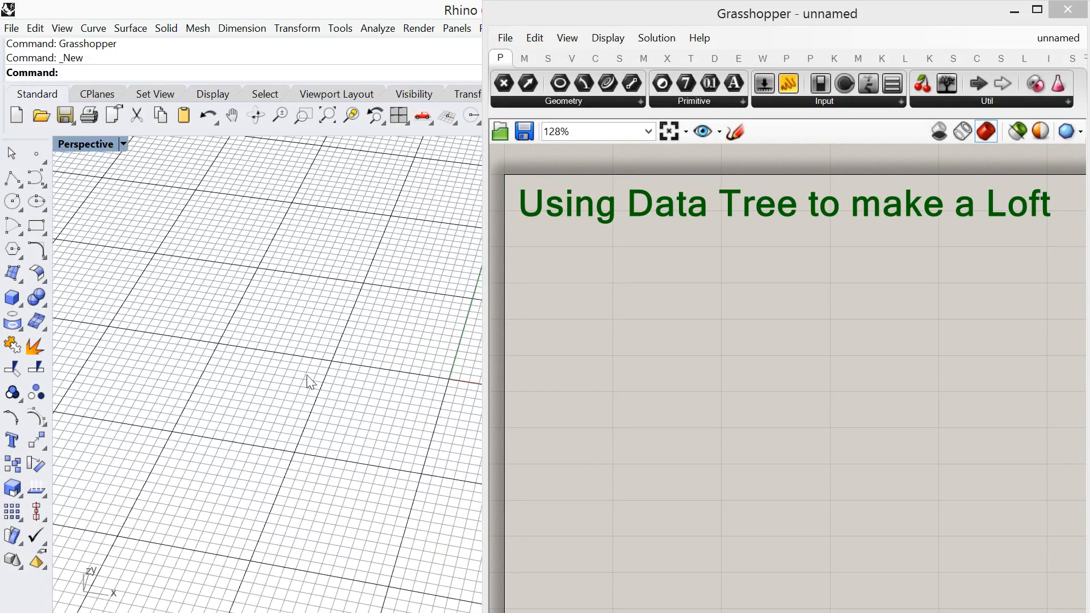
{"action": "type", "text": "DocumentProperties"}
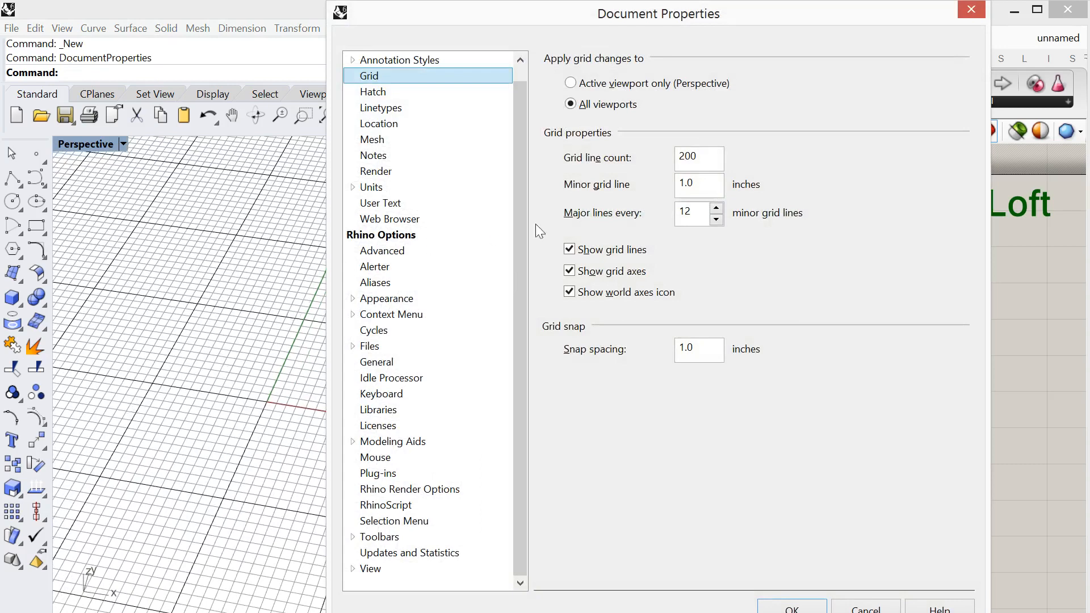
{"action": "triple_click", "coordinate": [697, 158]}
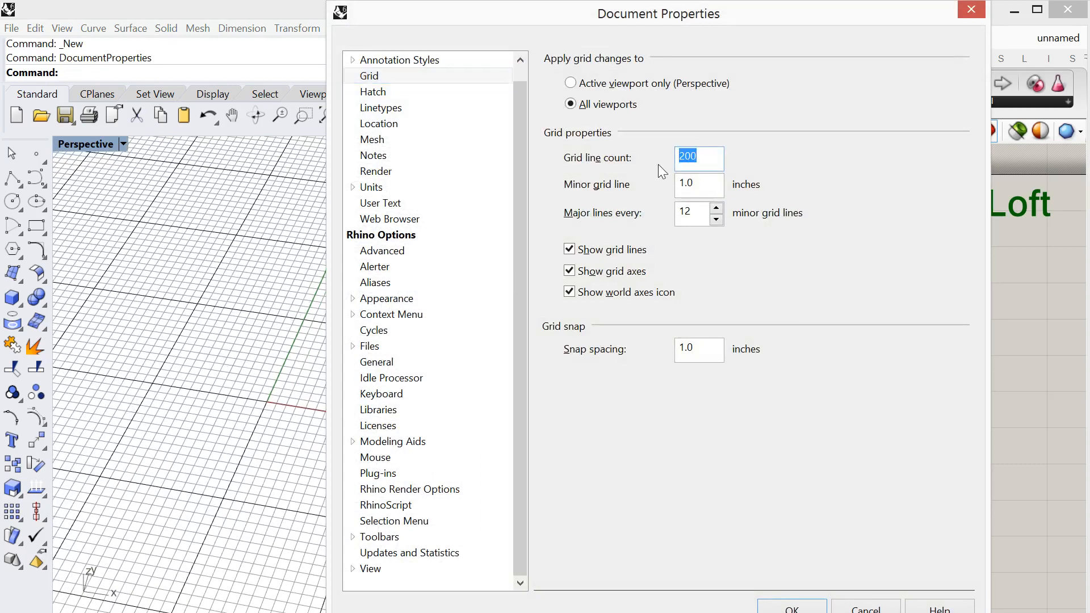
{"action": "type", "text": "50"}
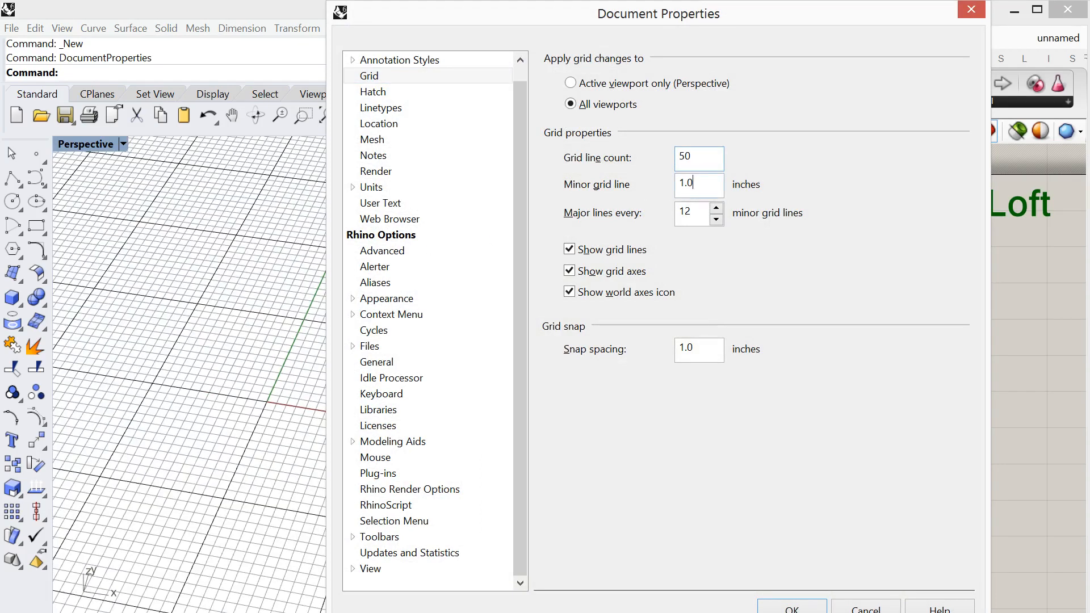
{"action": "type", "text": "10"}
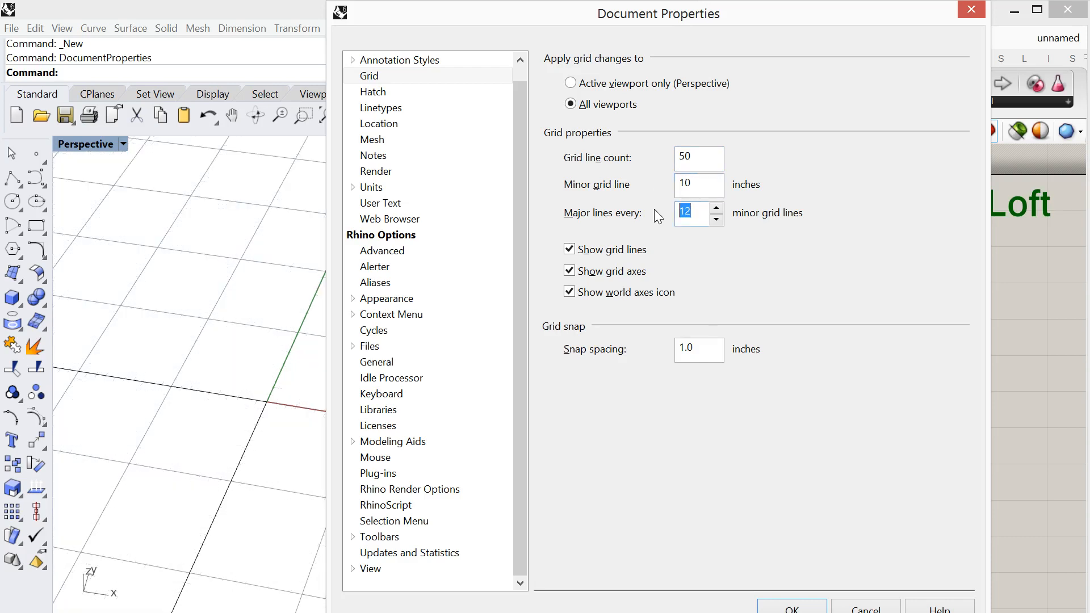
{"action": "type", "text": "5"}
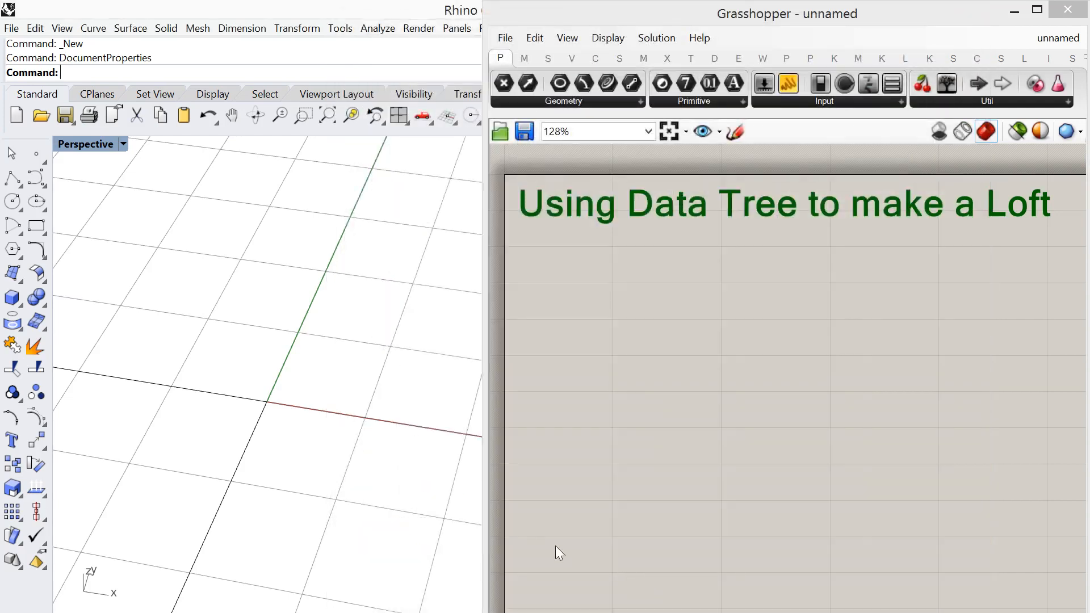
{"action": "mouse_move", "coordinate": [663, 23]}
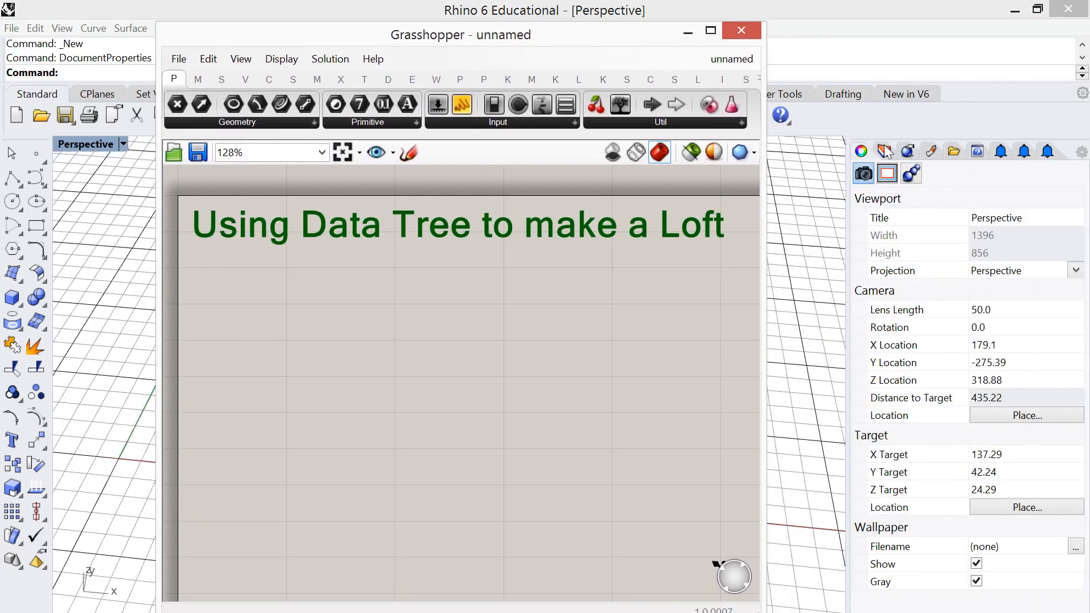
Step: Make Layer 01 current and dock the Grasshopper editor beside the viewport
{"action": "left_click", "coordinate": [884, 151]}
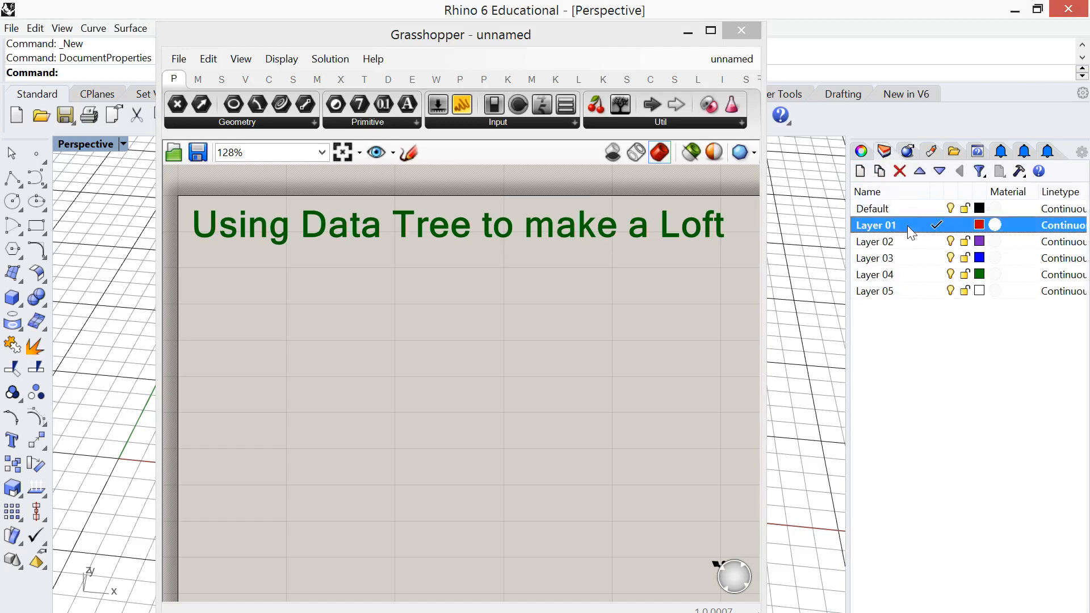
{"action": "left_click_drag", "start_coordinate": [461, 34], "coordinate": [647, 37]}
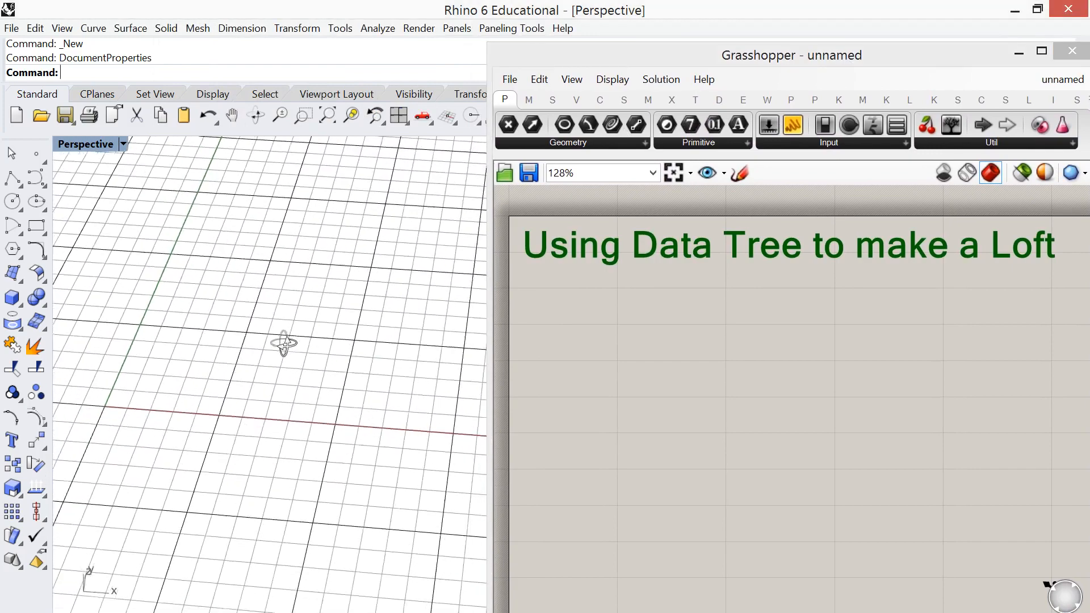
Step: Draw squares on the grid with the Rectangle command
{"action": "type", "text": "Rectangle"}
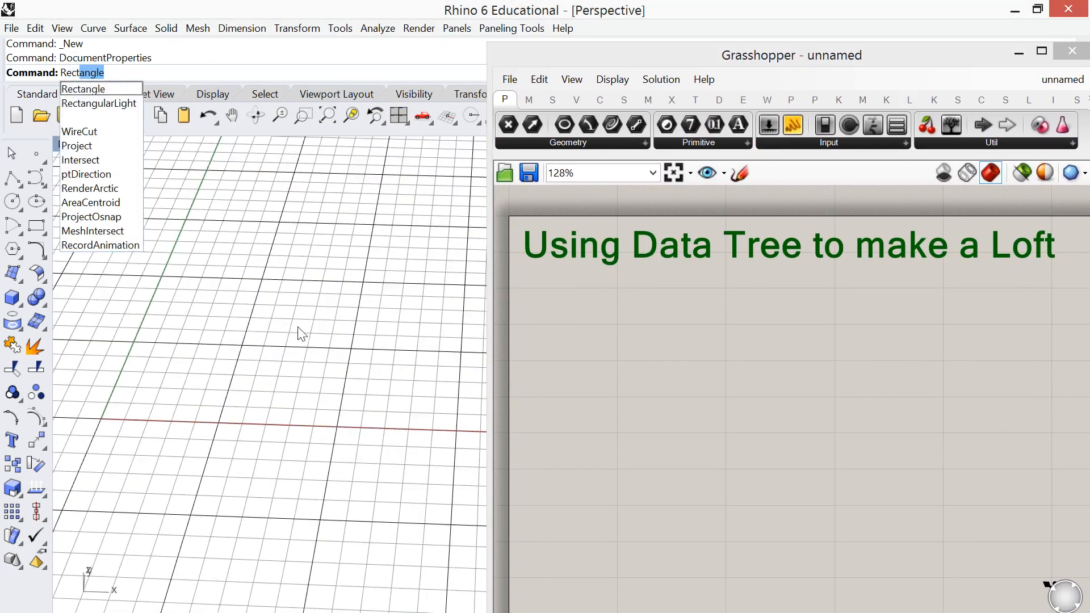
{"action": "left_click", "coordinate": [82, 90]}
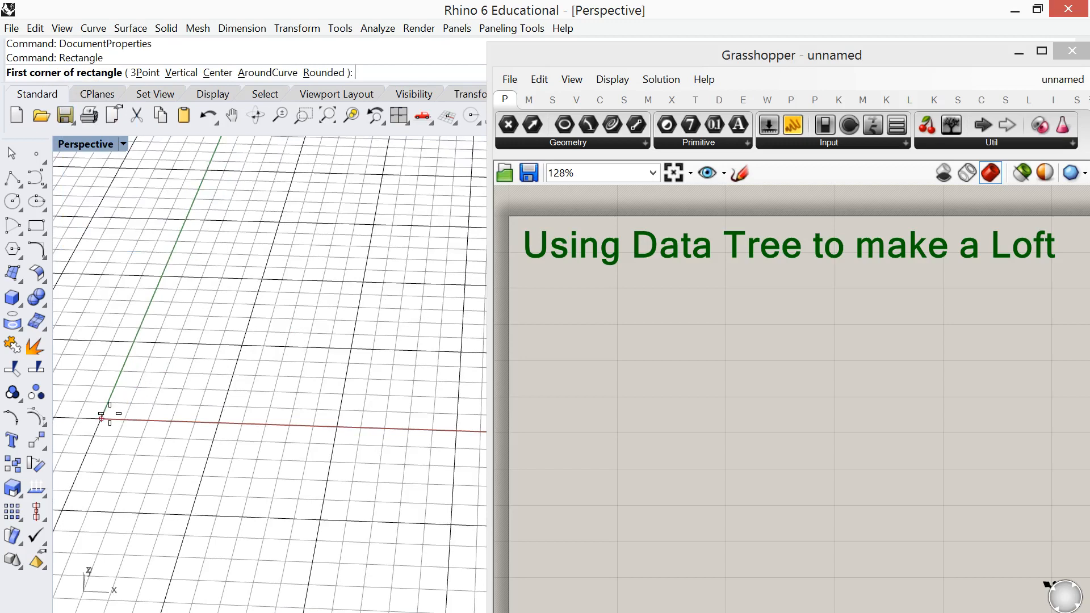
{"action": "left_click", "coordinate": [101, 417]}
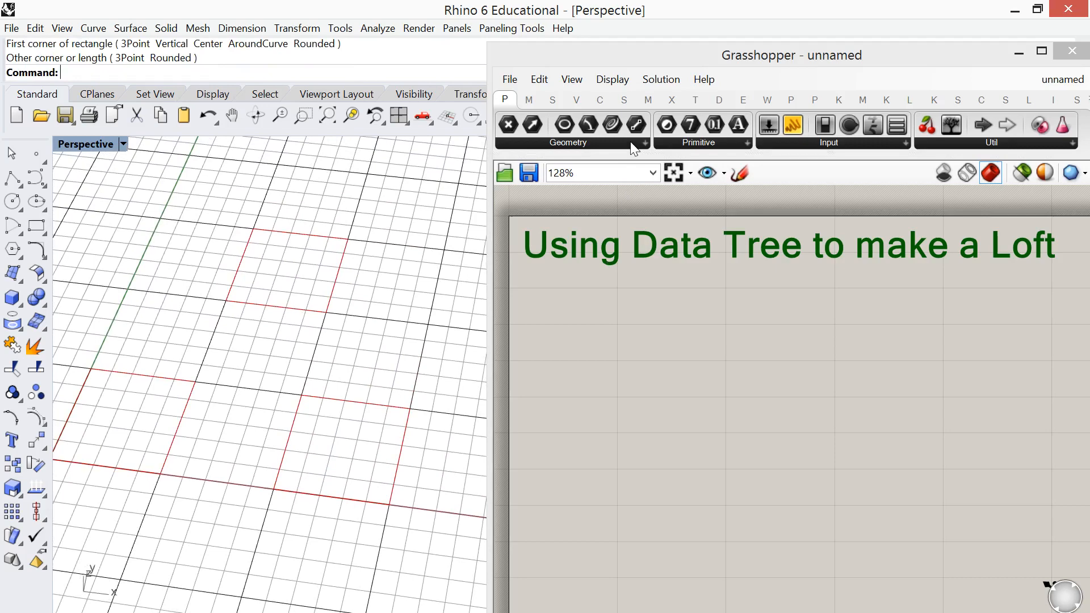
{"action": "left_click", "coordinate": [568, 143]}
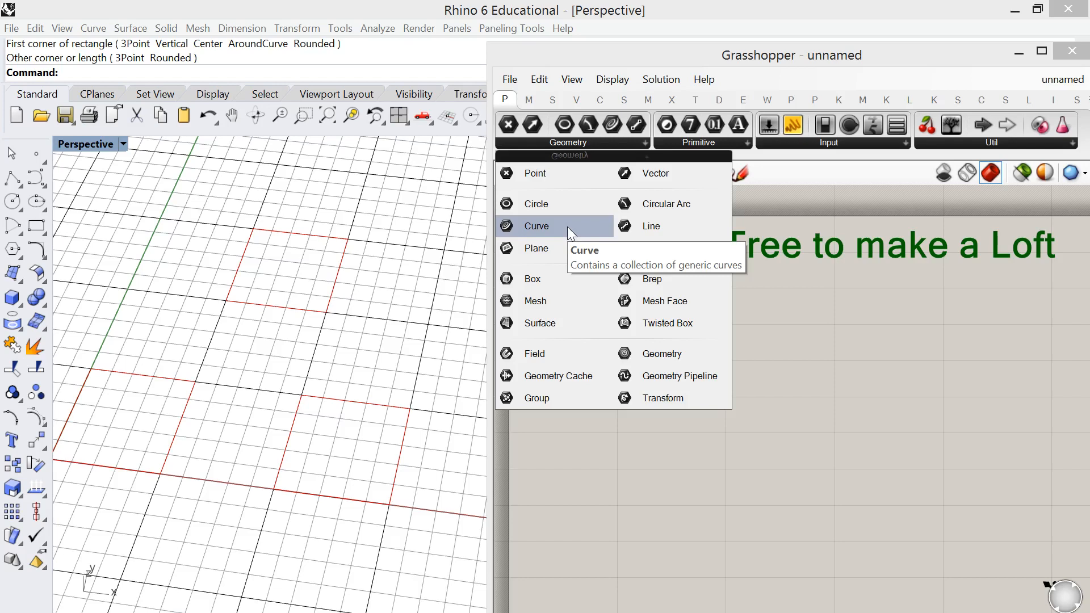
Step: Add a Curve parameter referencing the three Rhino squares via Set Multiple Curves
{"action": "left_click", "coordinate": [536, 226]}
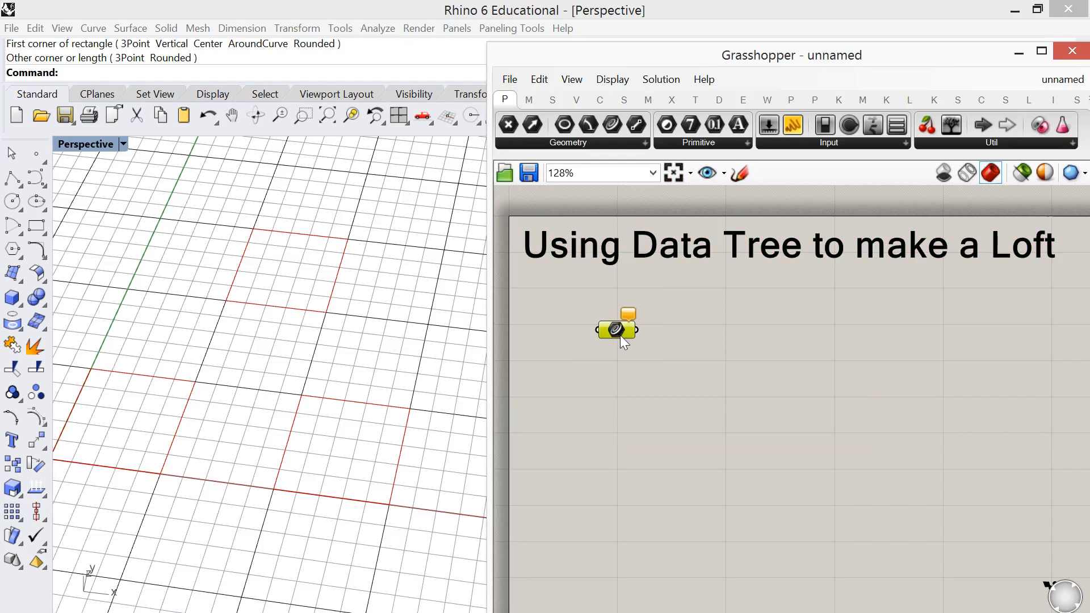
{"action": "right_click", "coordinate": [616, 329]}
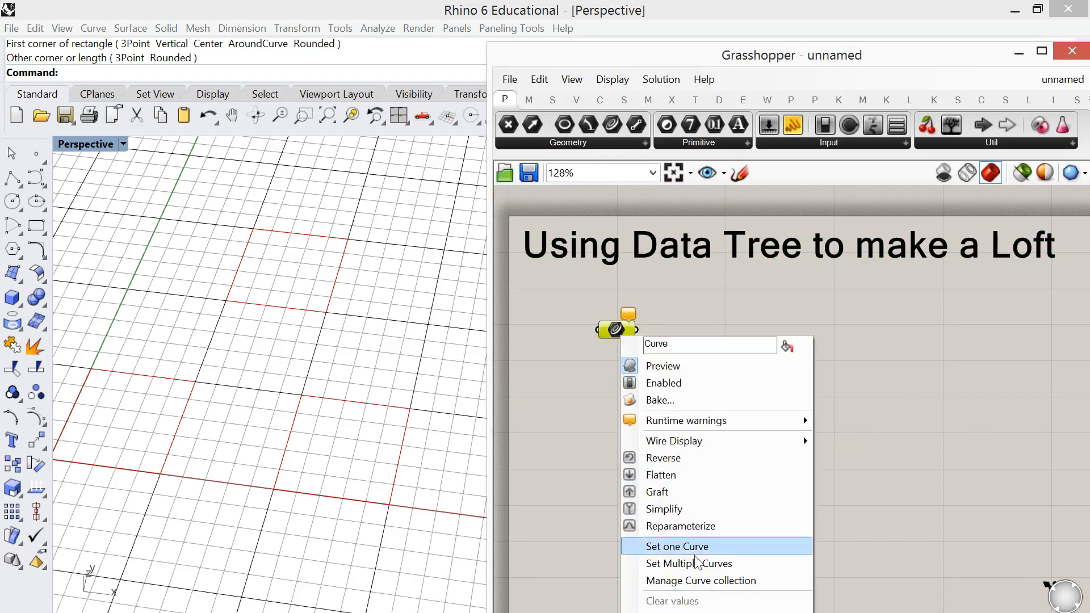
{"action": "left_click", "coordinate": [676, 546]}
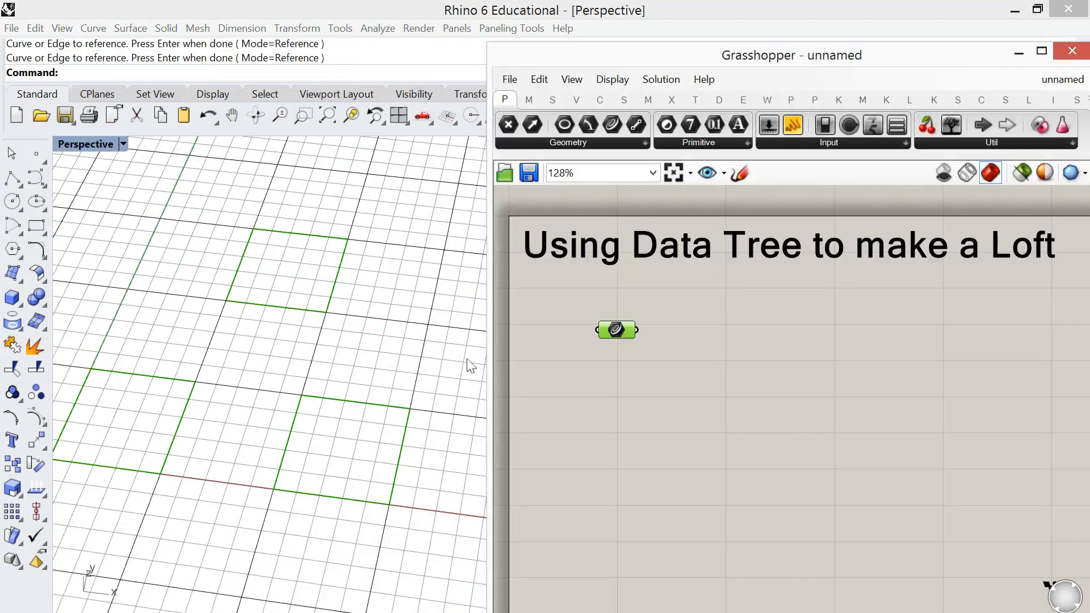
{"action": "left_click_drag", "start_coordinate": [615, 329], "coordinate": [580, 344]}
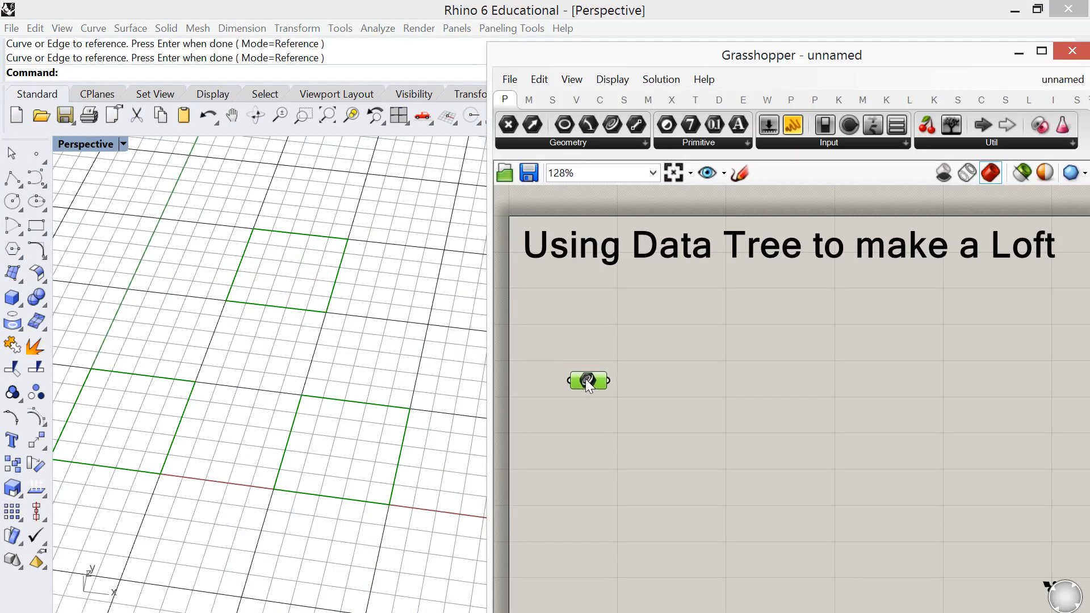
{"action": "mouse_move", "coordinate": [588, 381]}
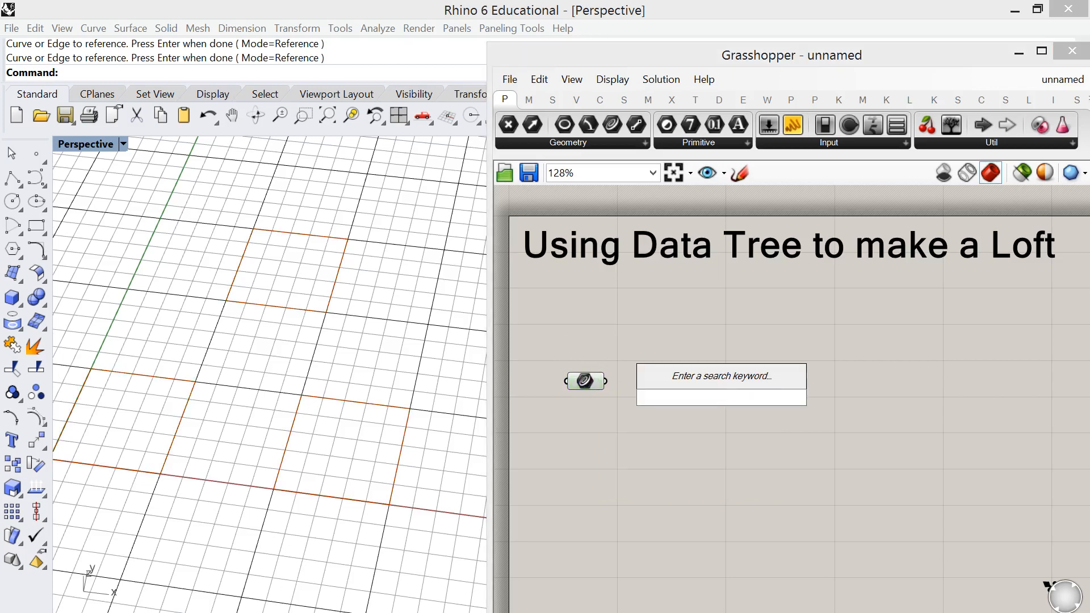
Step: Add a Move component driven by a Unit Z vector scaled by a 25 slider
{"action": "type", "text": "mov"}
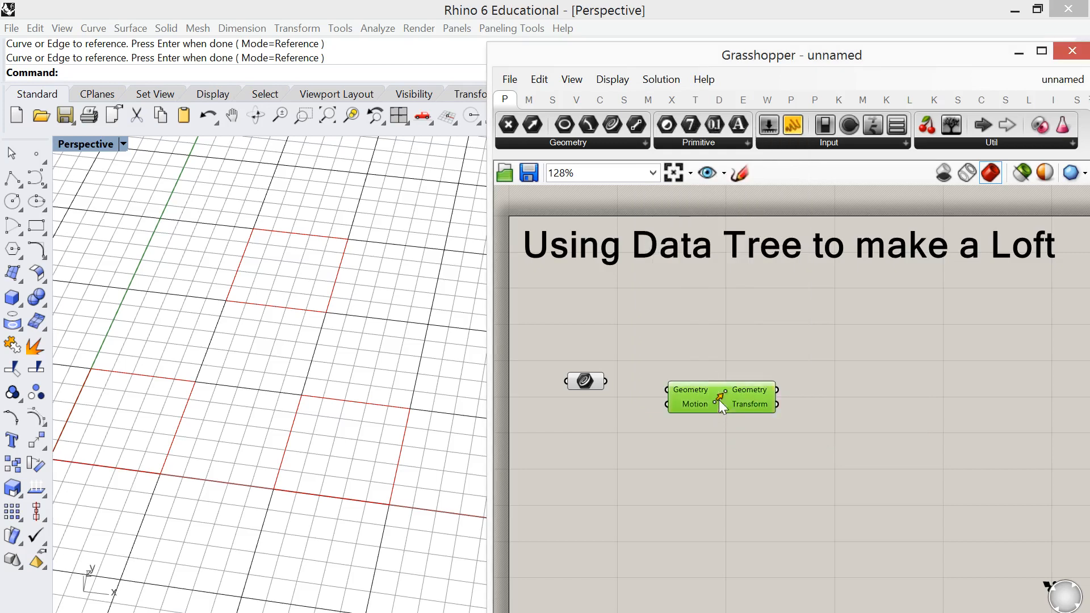
{"action": "left_click_drag", "start_coordinate": [722, 399], "coordinate": [695, 387]}
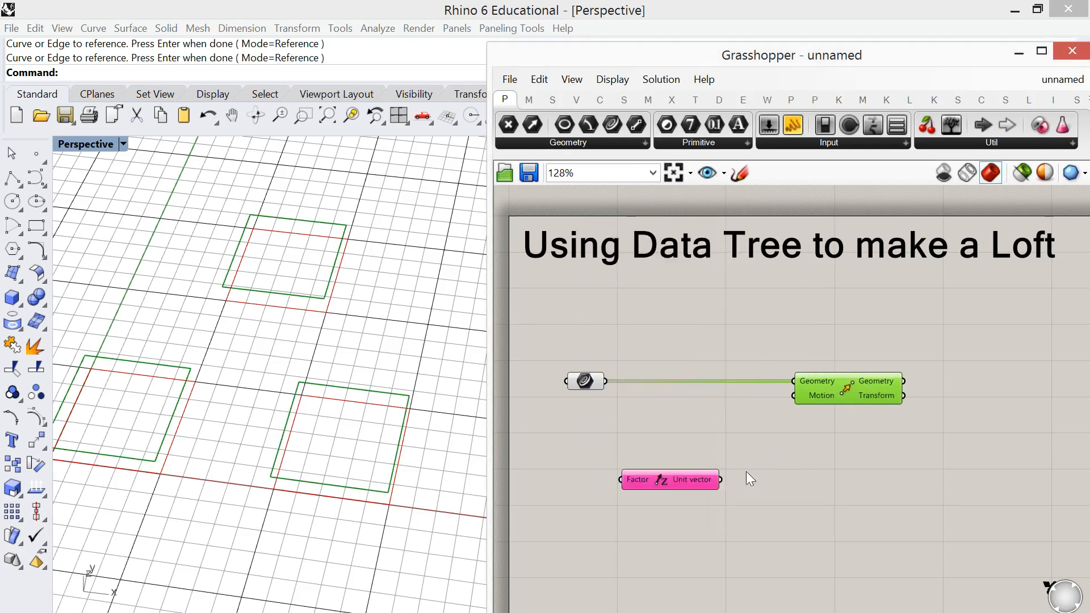
{"action": "left_click_drag", "start_coordinate": [720, 479], "coordinate": [793, 396]}
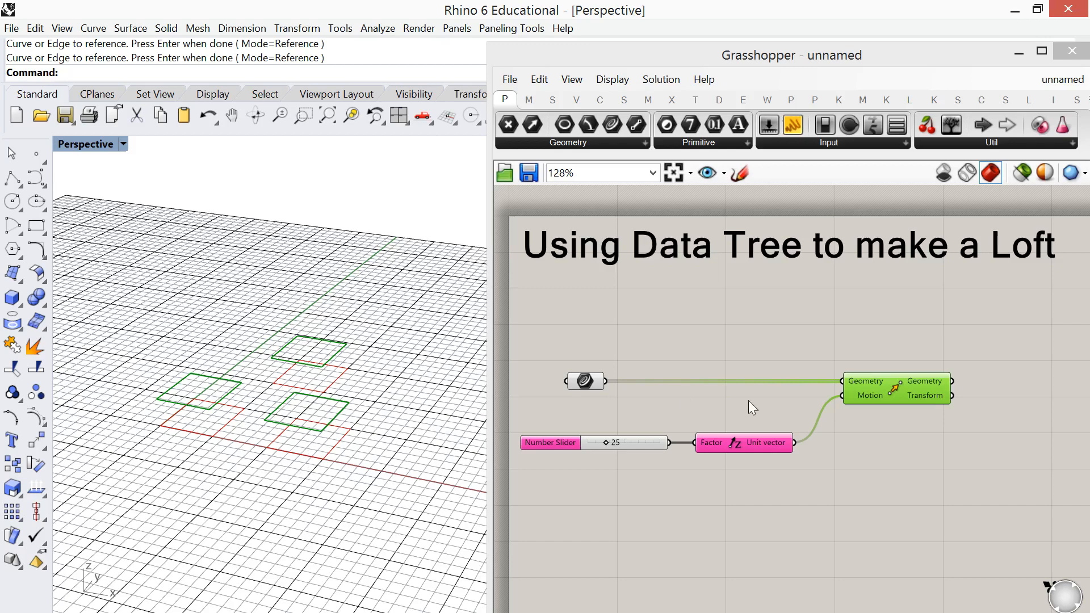
{"action": "left_click", "coordinate": [572, 381]}
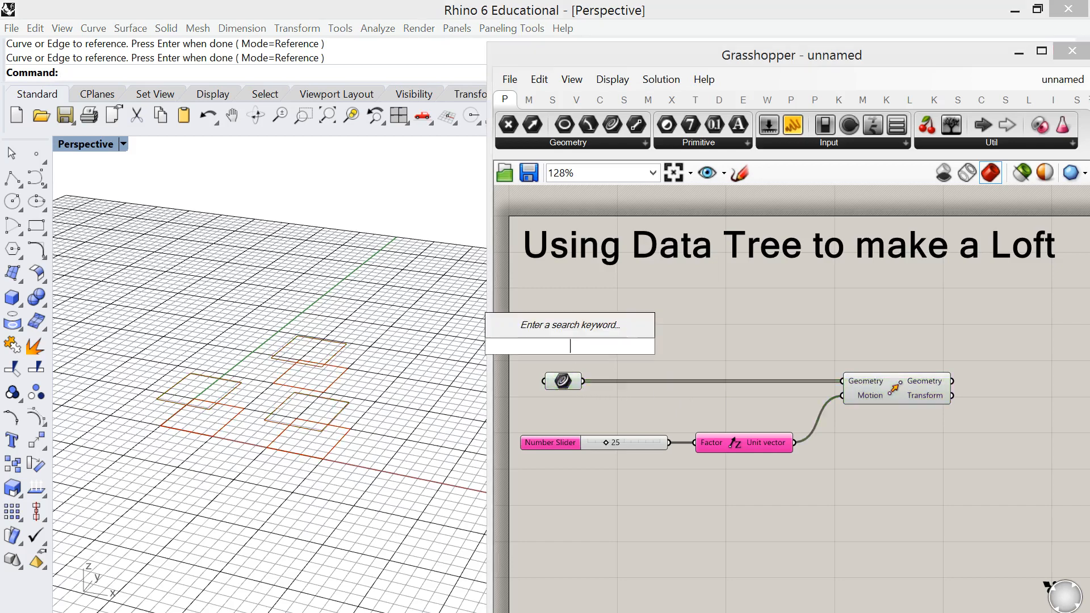
Step: Add a Scribble labelled 'Bottom Squares' above the curve parameter
{"action": "type", "text": "scr"}
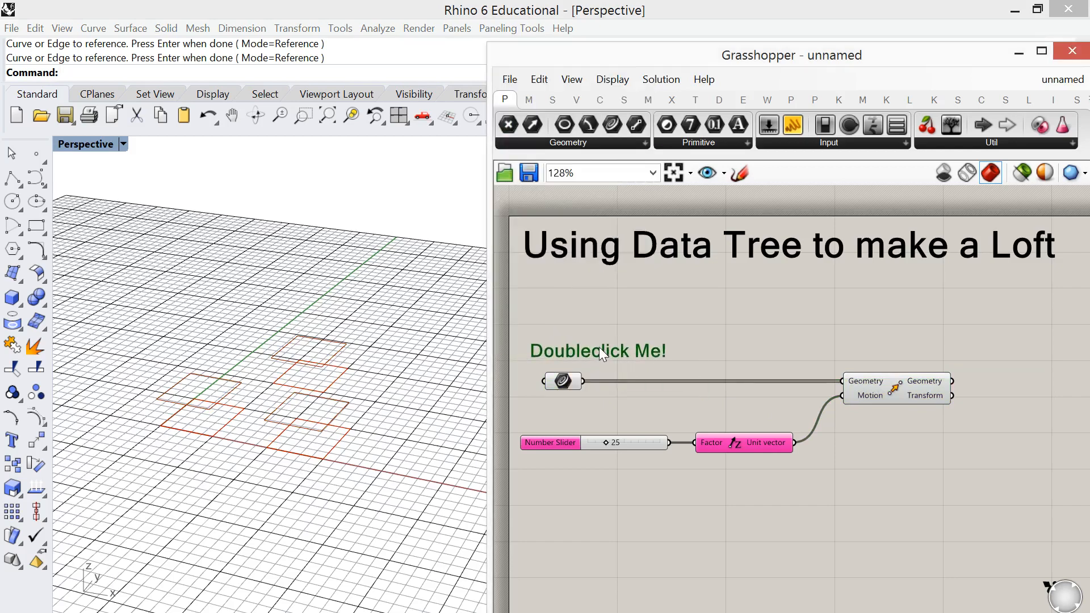
{"action": "double_click", "coordinate": [597, 350]}
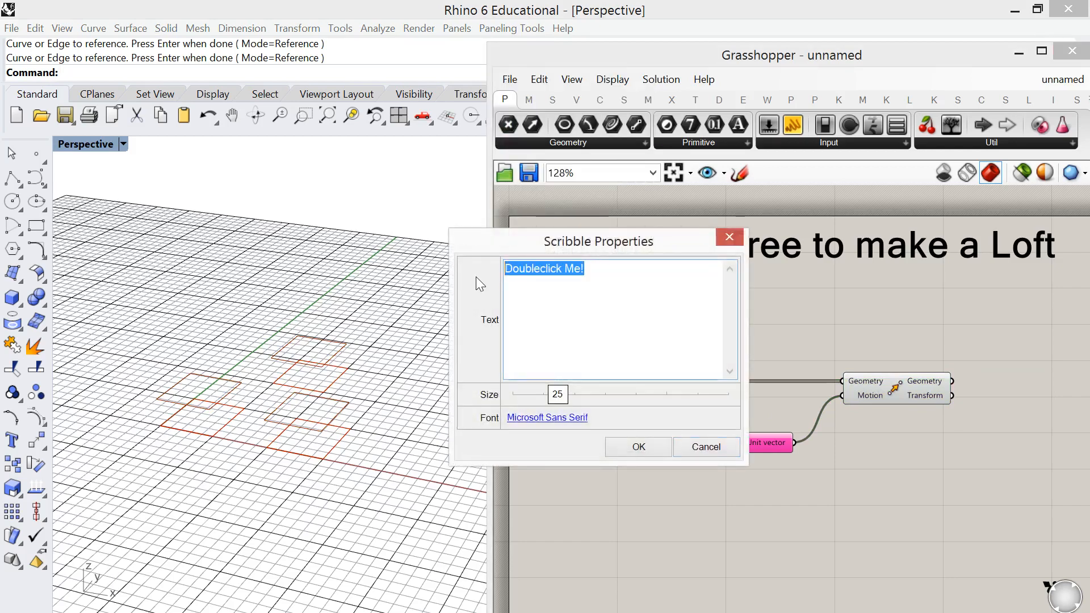
{"action": "type", "text": "Bottom"}
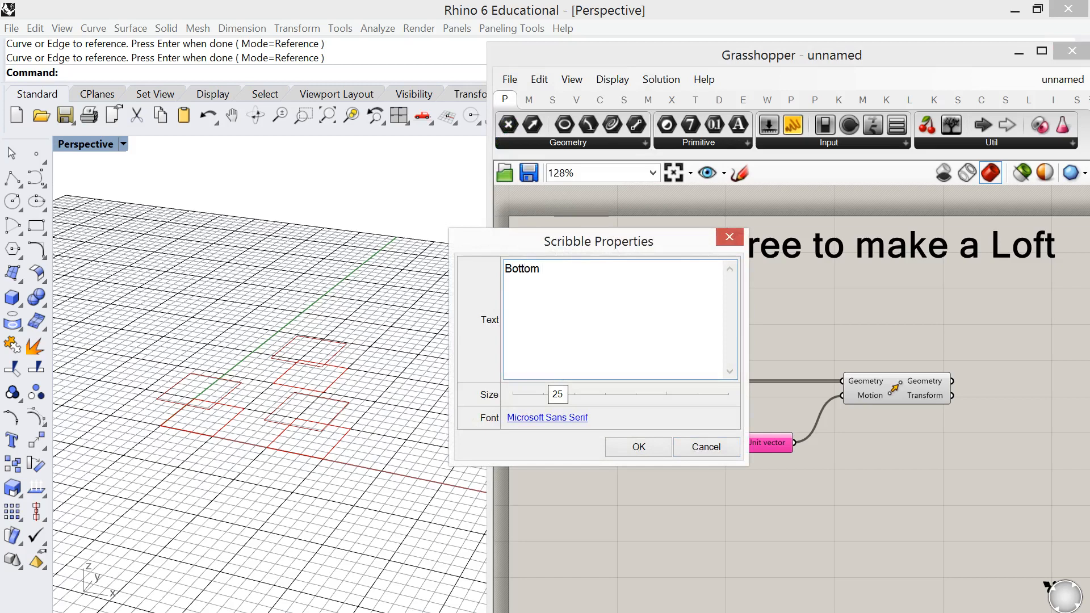
{"action": "type", "text": "Squares"}
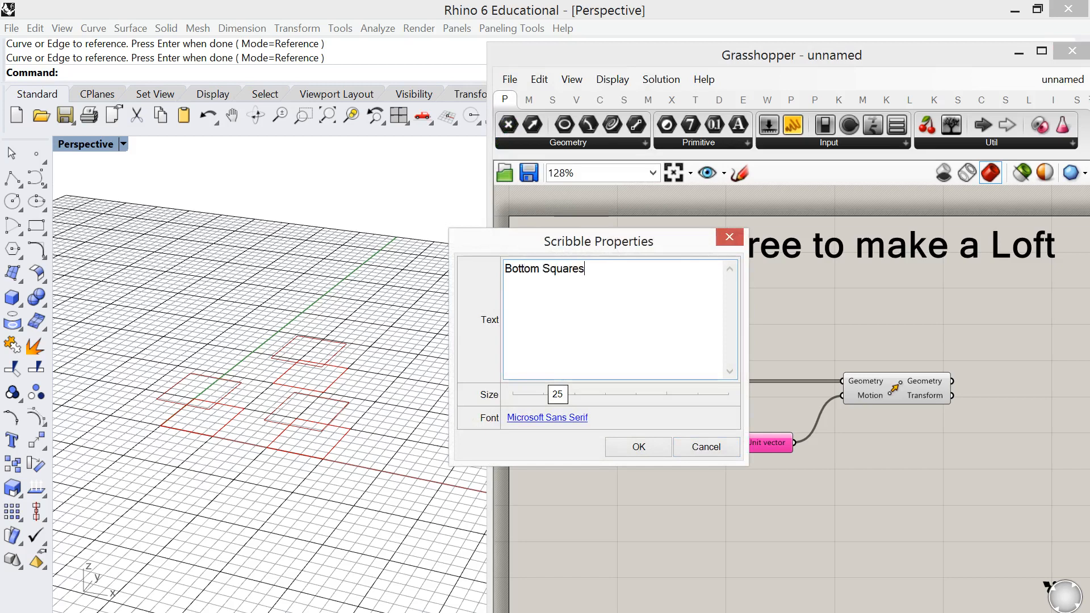
{"action": "left_click", "coordinate": [637, 446]}
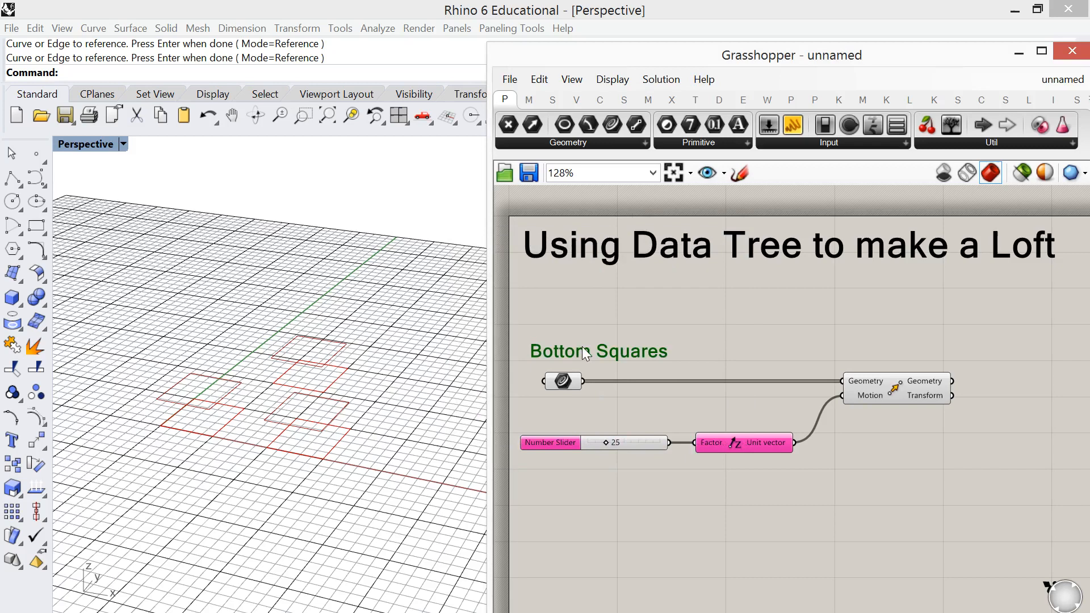
{"action": "mouse_move", "coordinate": [596, 356]}
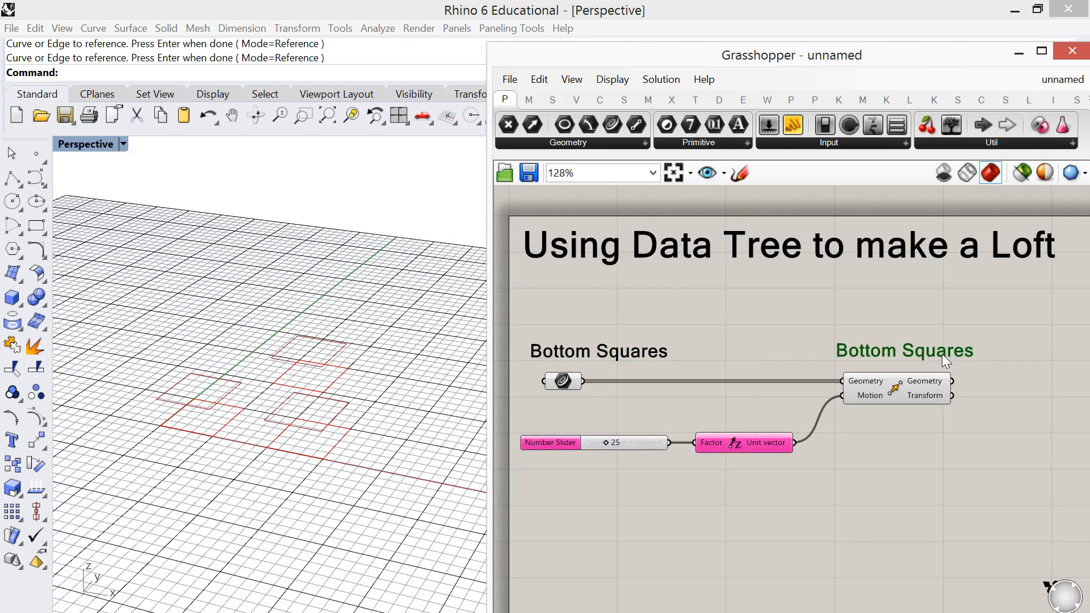
Step: Relabel the copied Scribble as 'Top Squares' beside the Move component
{"action": "double_click", "coordinate": [904, 350]}
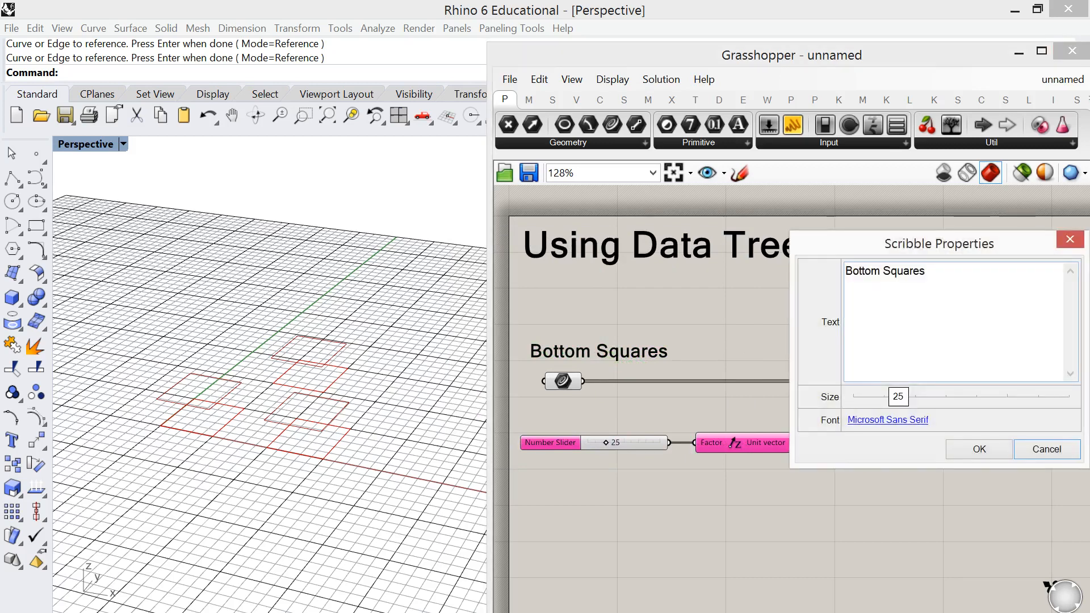
{"action": "double_click", "coordinate": [862, 270]}
{"action": "type", "text": "Top"}
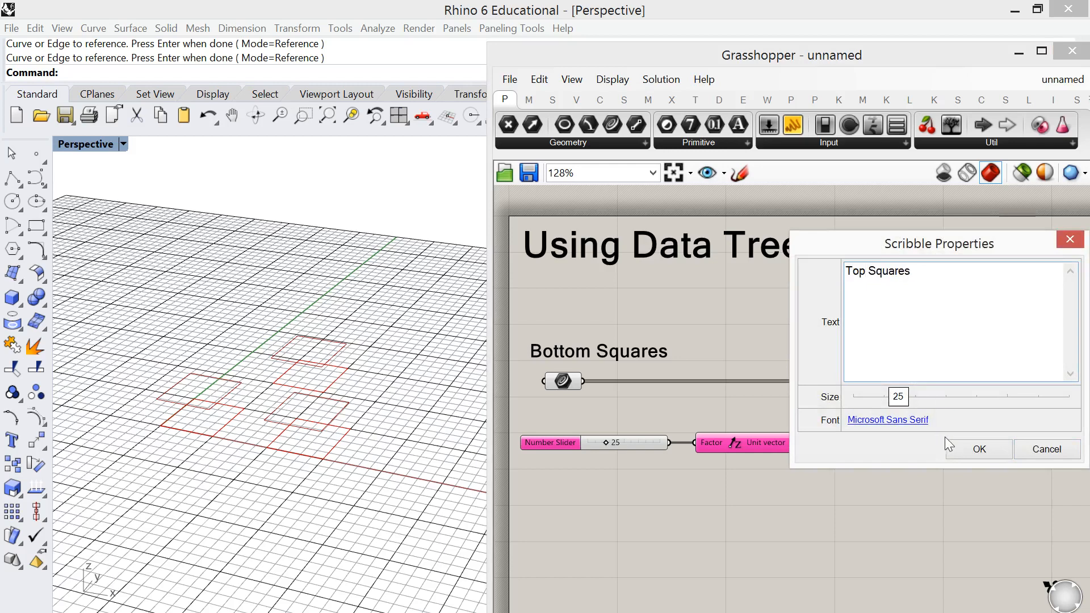
{"action": "left_click", "coordinate": [977, 449]}
{"action": "type", "text": "l"}
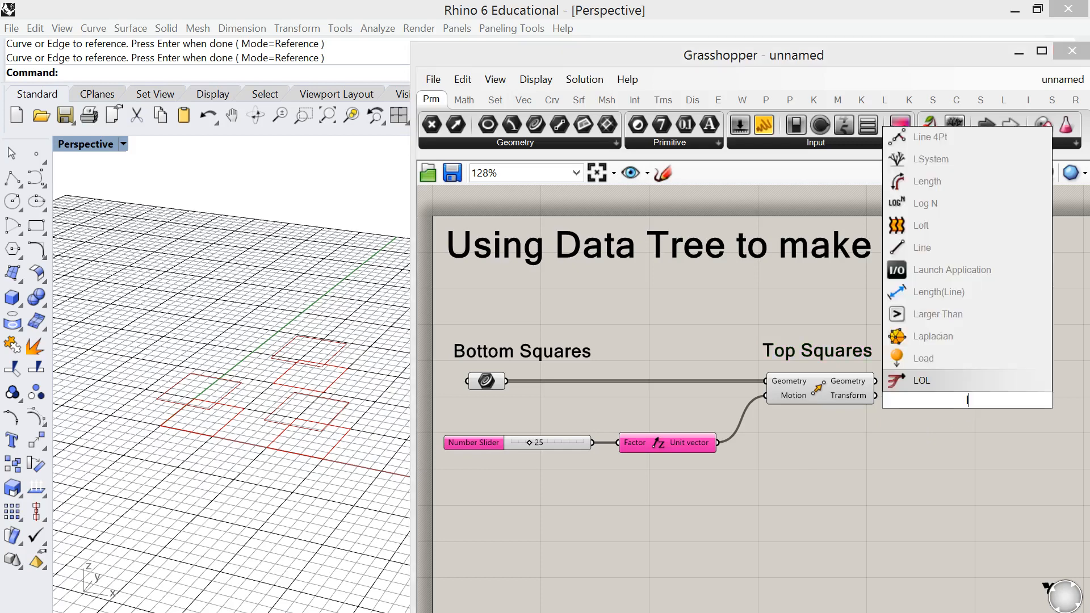
Step: Add a Loft fed by both the bottom squares and the moved top squares
{"action": "left_click", "coordinate": [919, 224]}
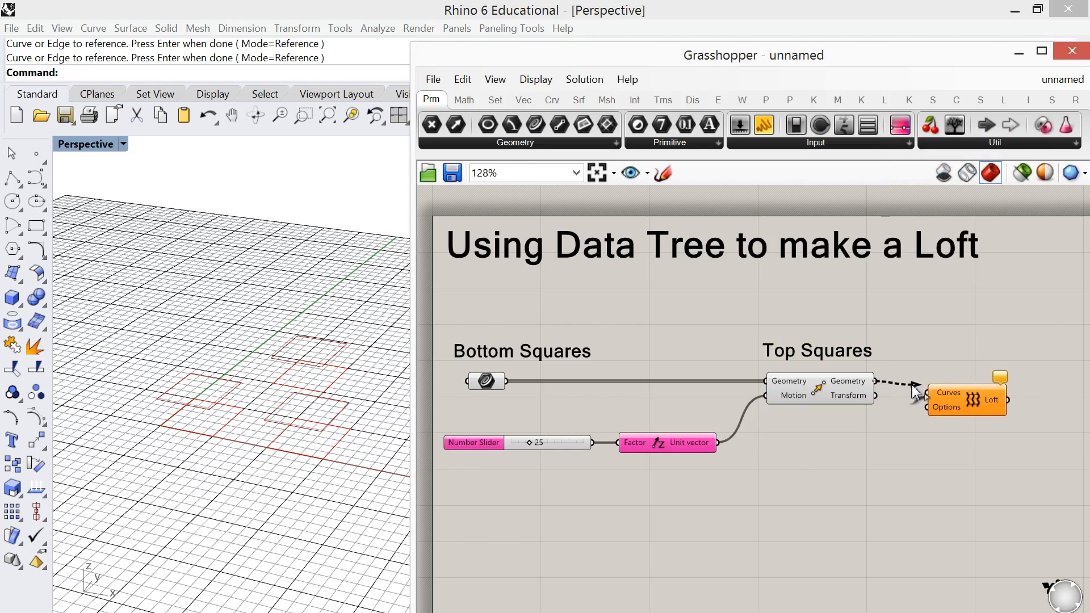
{"action": "left_click", "coordinate": [945, 386]}
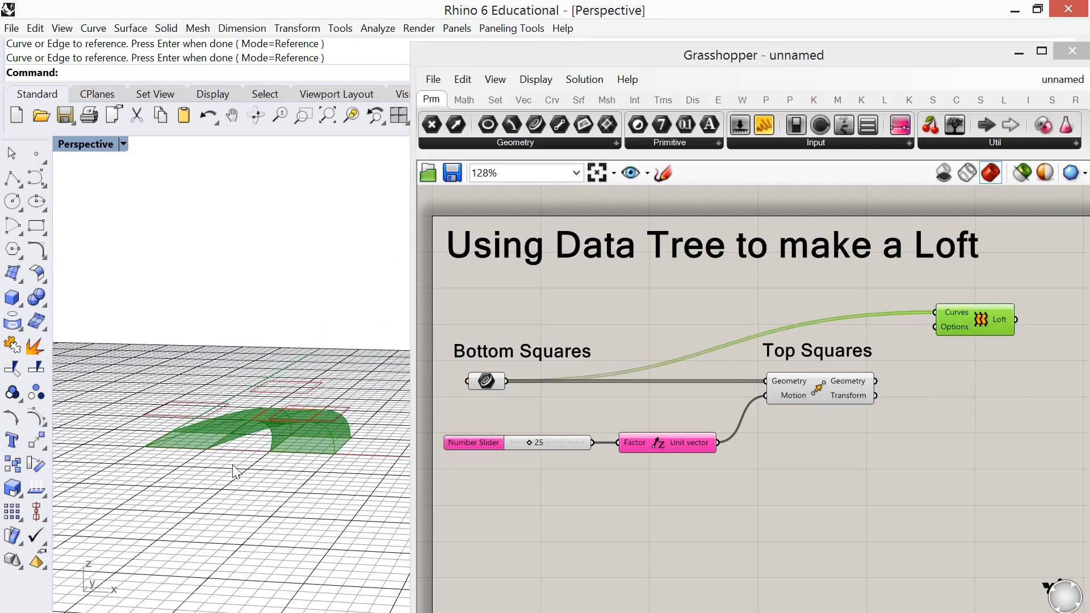
{"action": "mouse_move", "coordinate": [182, 439]}
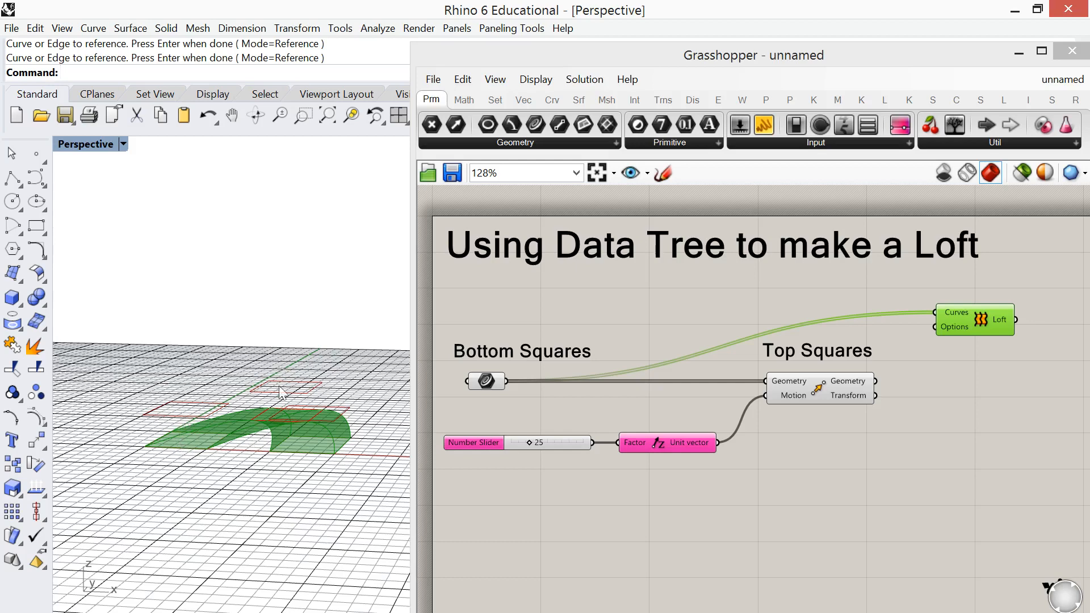
{"action": "mouse_move", "coordinate": [957, 340]}
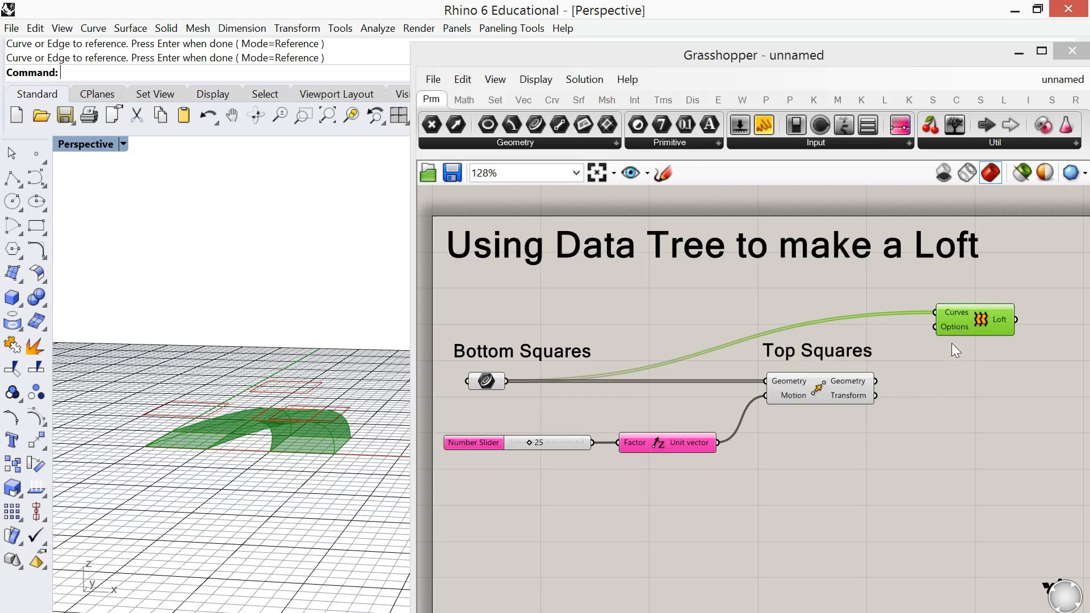
{"action": "mouse_move", "coordinate": [886, 389]}
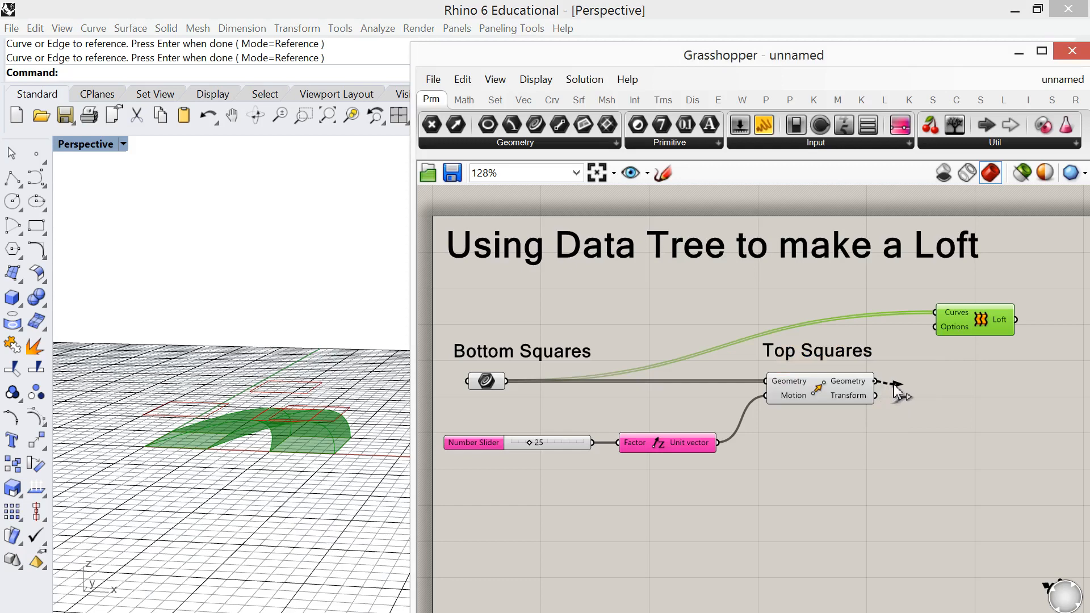
{"action": "left_click_drag", "start_coordinate": [877, 396], "coordinate": [935, 327]}
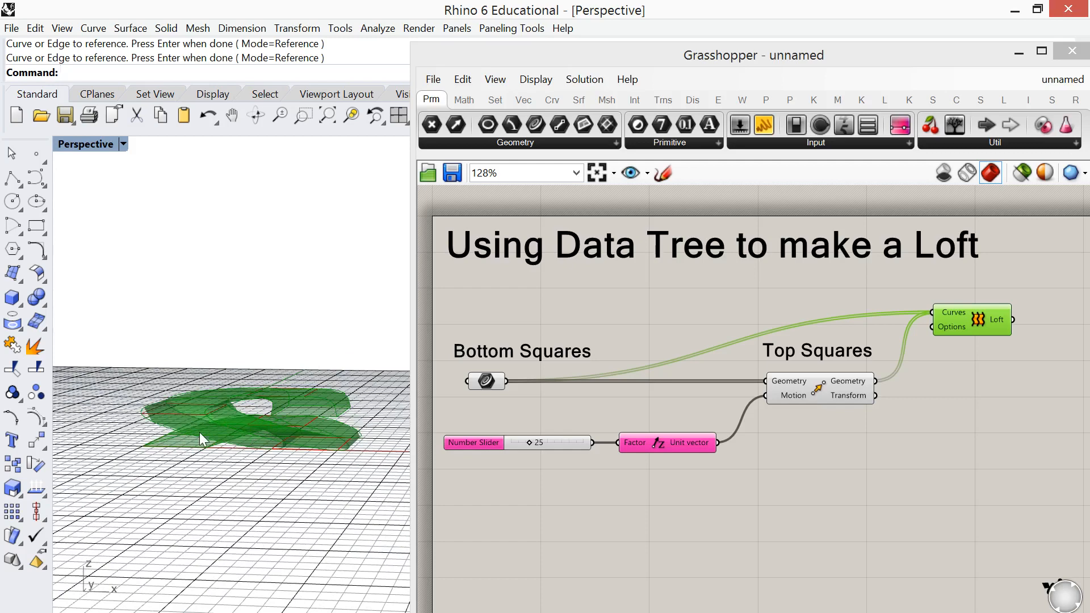
{"action": "mouse_move", "coordinate": [274, 423]}
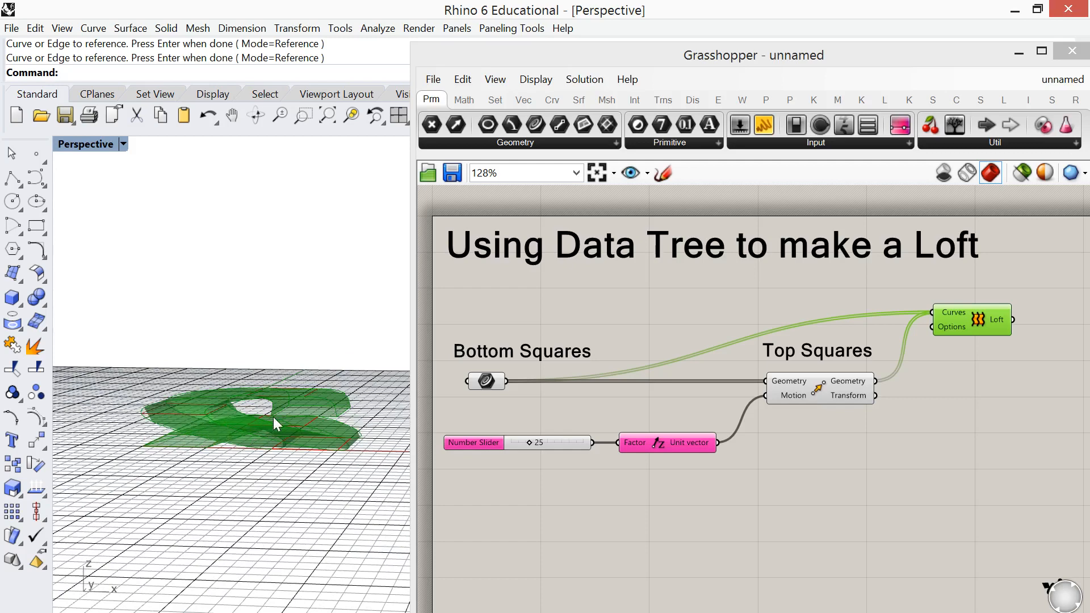
{"action": "mouse_move", "coordinate": [219, 426]}
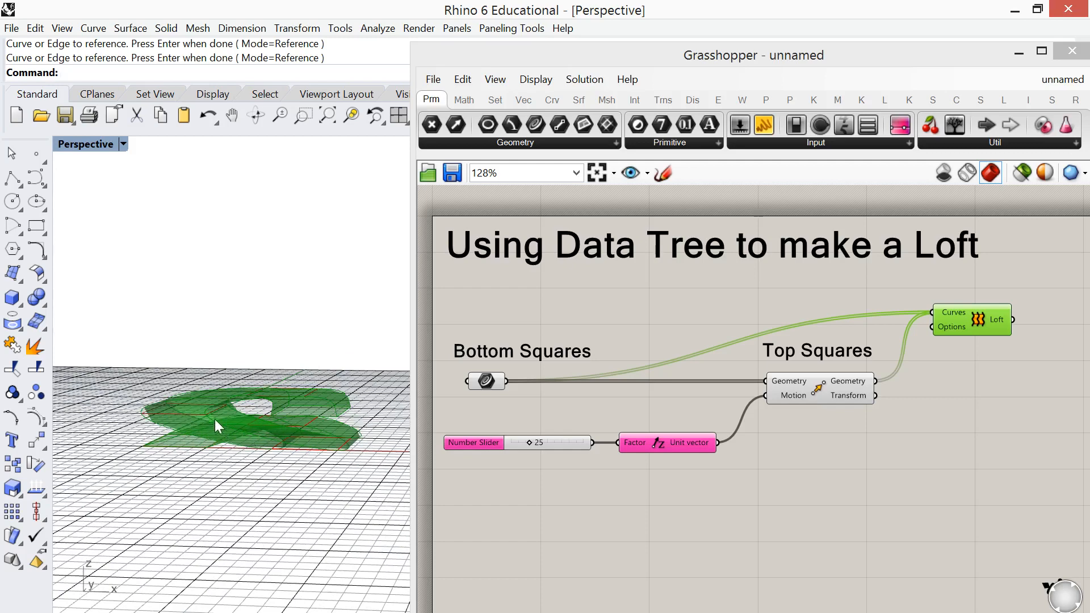
{"action": "mouse_move", "coordinate": [270, 407]}
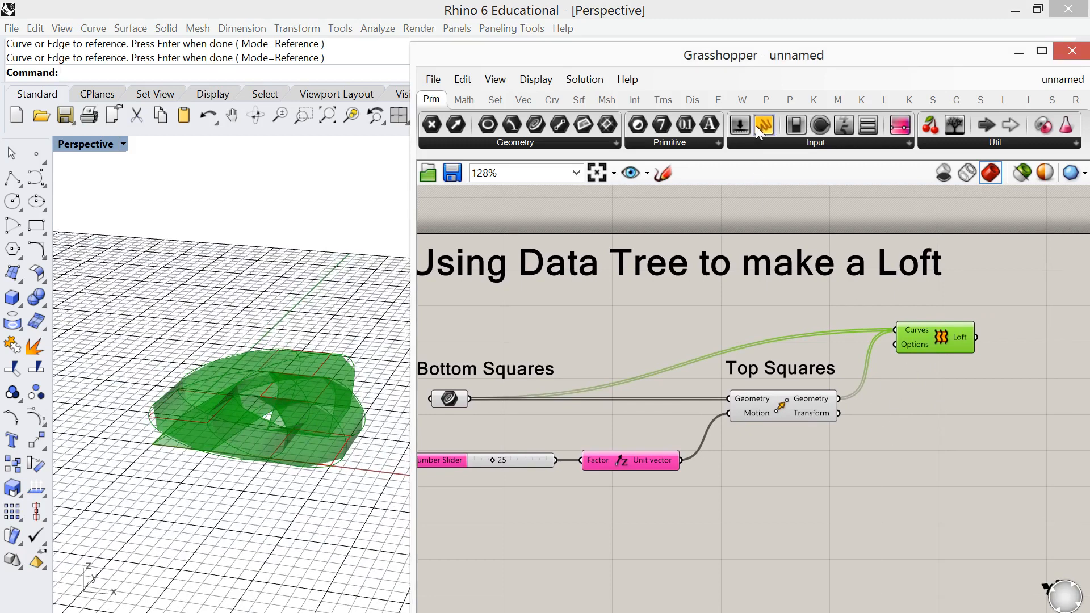
{"action": "left_click", "coordinate": [763, 125]}
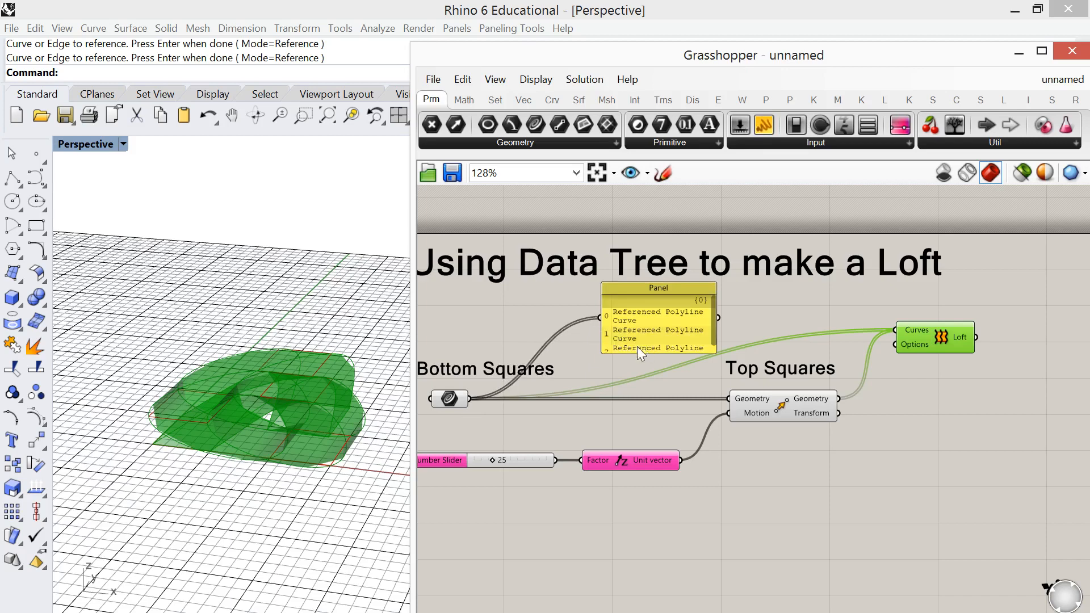
{"action": "left_click_drag", "start_coordinate": [639, 355], "coordinate": [639, 375]}
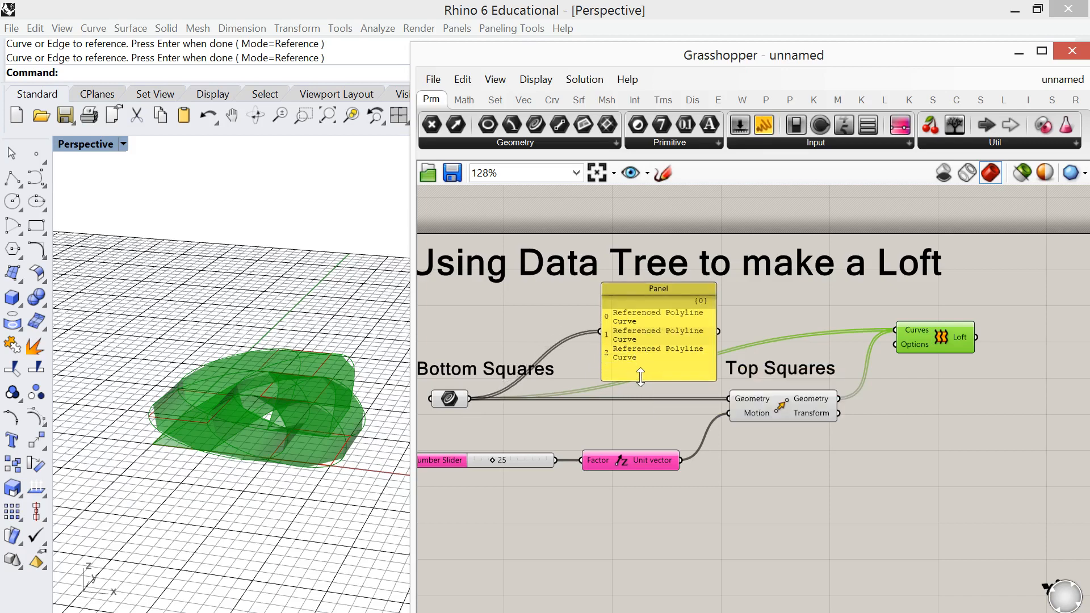
{"action": "mouse_move", "coordinate": [712, 358]}
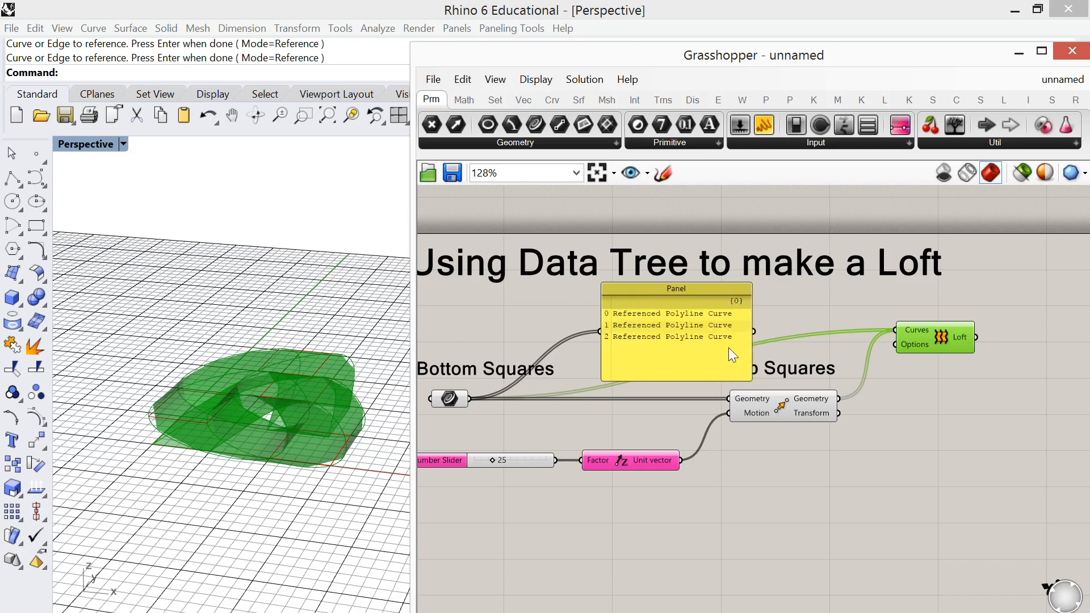
{"action": "mouse_move", "coordinate": [706, 335]}
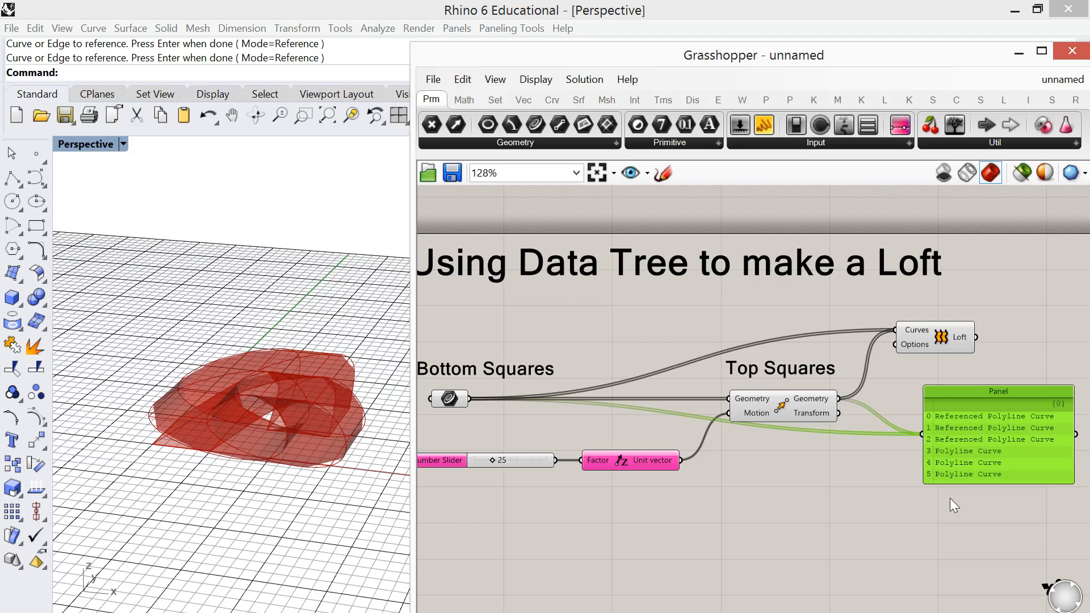
{"action": "mouse_move", "coordinate": [953, 483]}
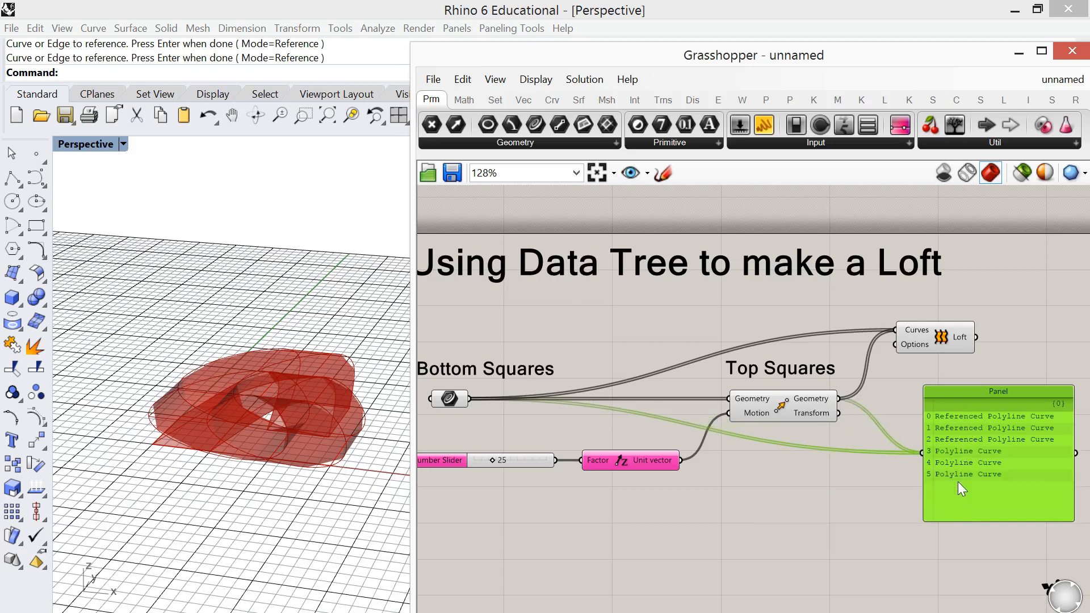
{"action": "mouse_move", "coordinate": [957, 484]}
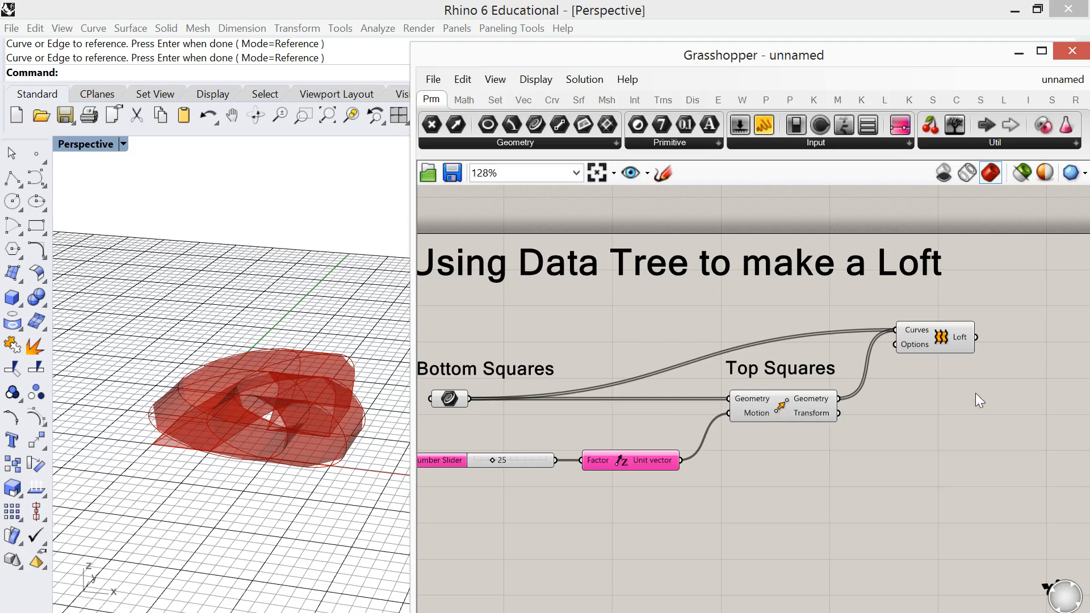
Step: Remove the Loft and route both square sets into two Graft Tree components
{"action": "left_click", "coordinate": [987, 335]}
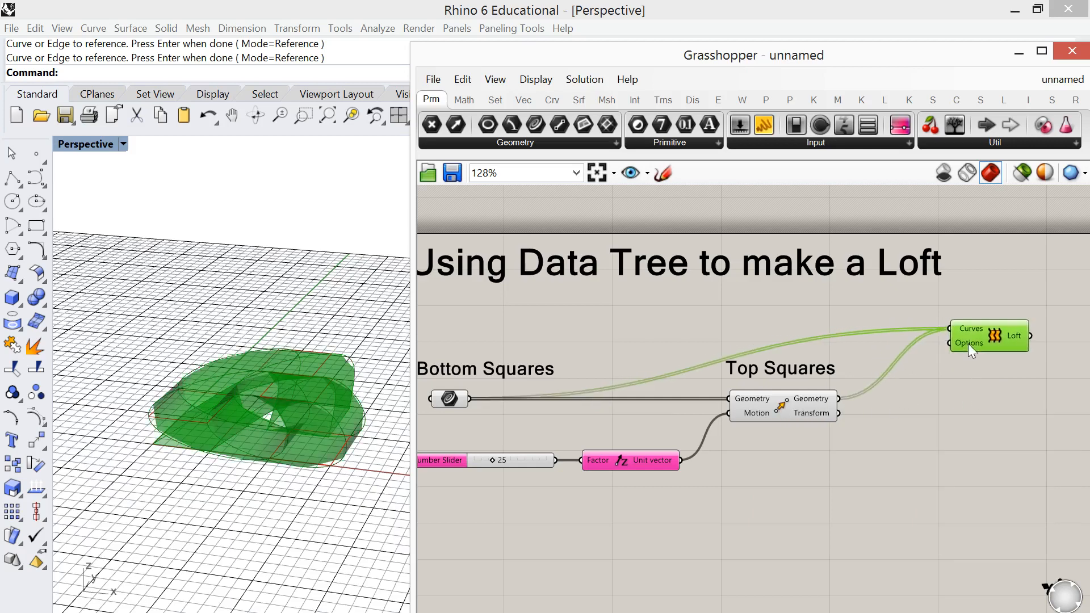
{"action": "left_click_drag", "start_coordinate": [988, 337], "coordinate": [1012, 327]}
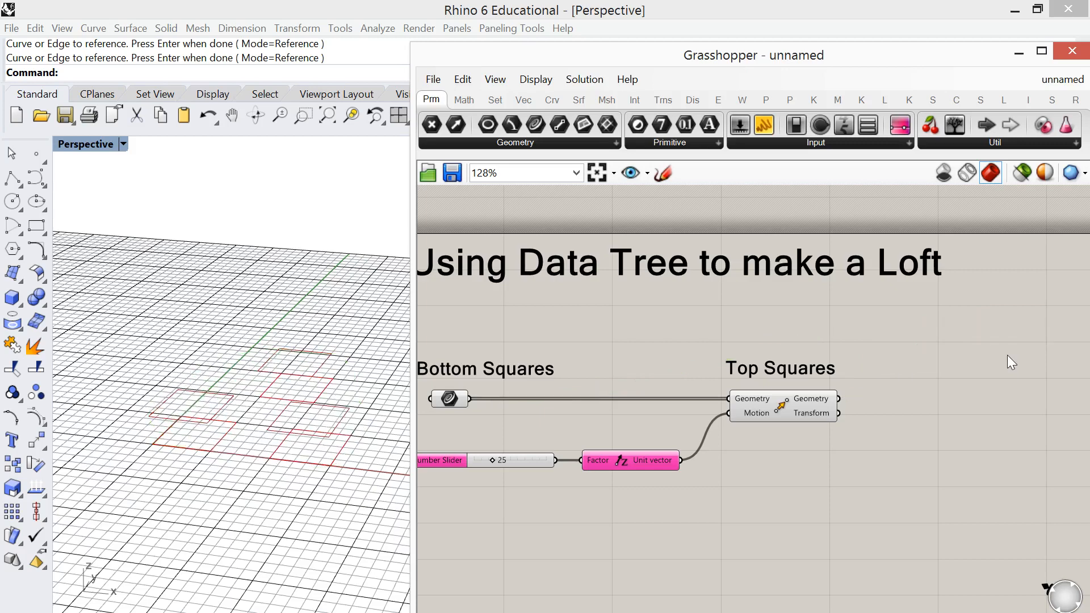
{"action": "mouse_move", "coordinate": [794, 408]}
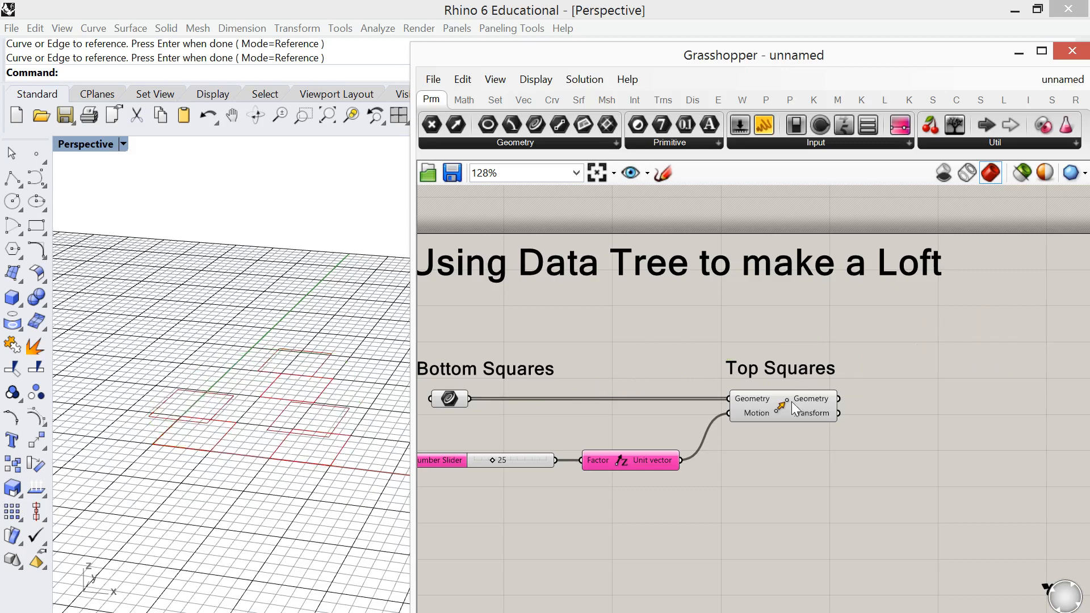
{"action": "mouse_move", "coordinate": [914, 448]}
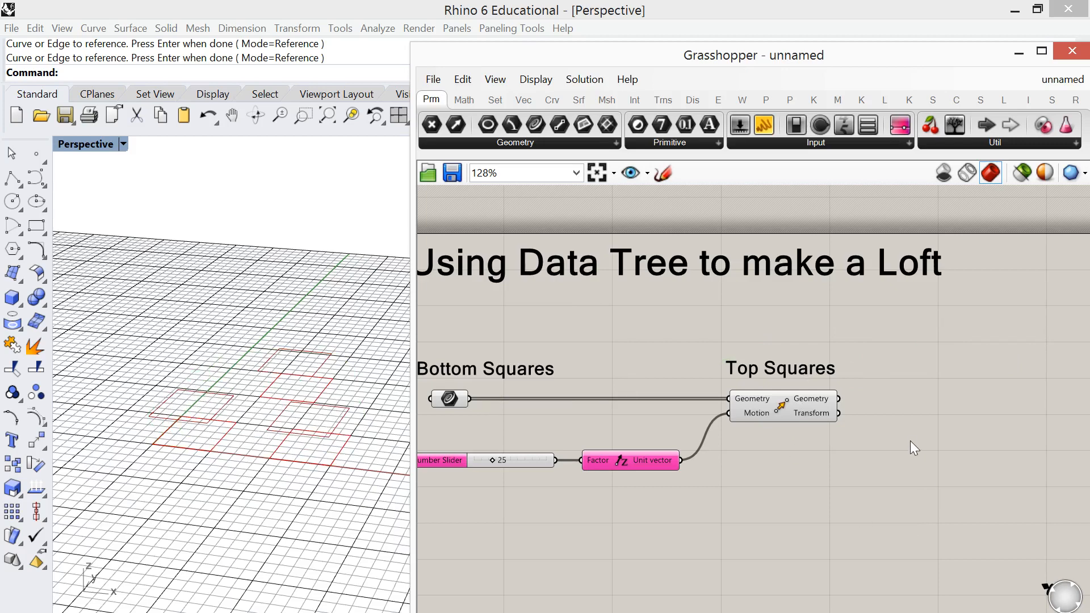
{"action": "type", "text": "gr"}
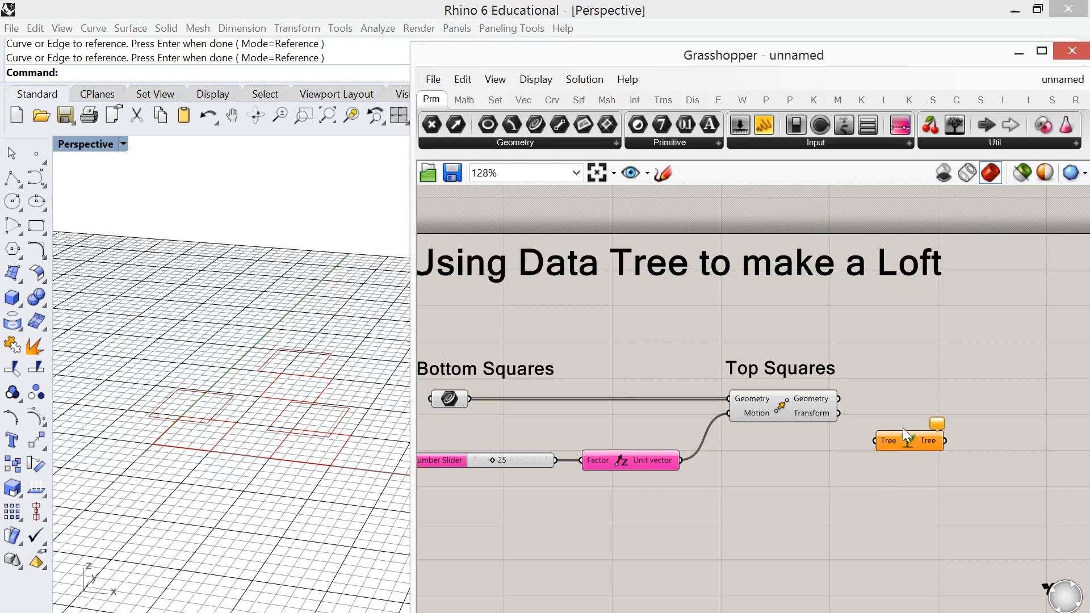
{"action": "left_click_drag", "start_coordinate": [907, 434], "coordinate": [938, 365]}
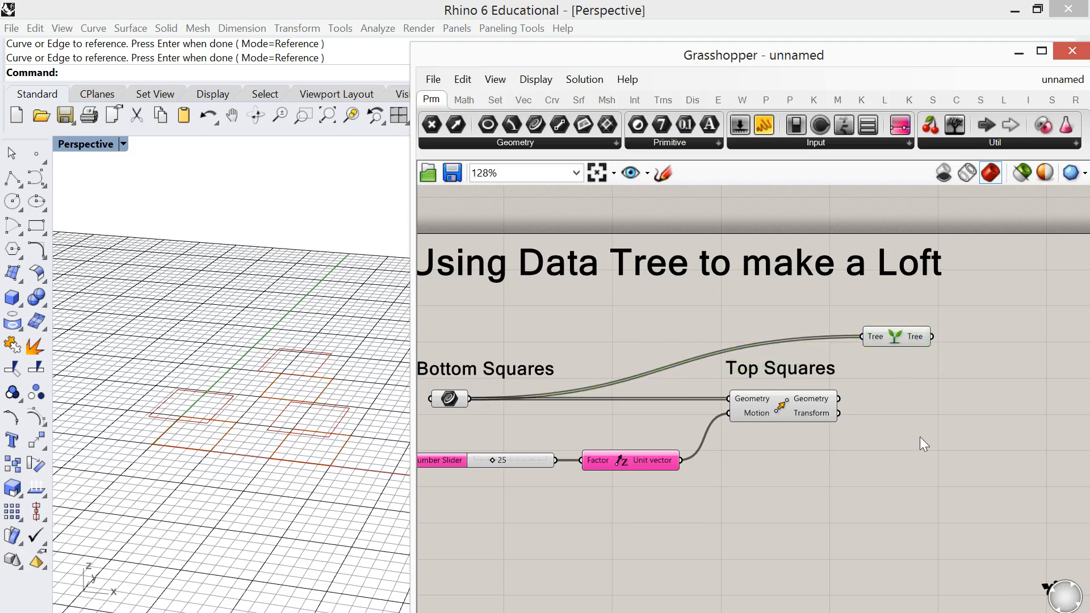
{"action": "type", "text": "gra"}
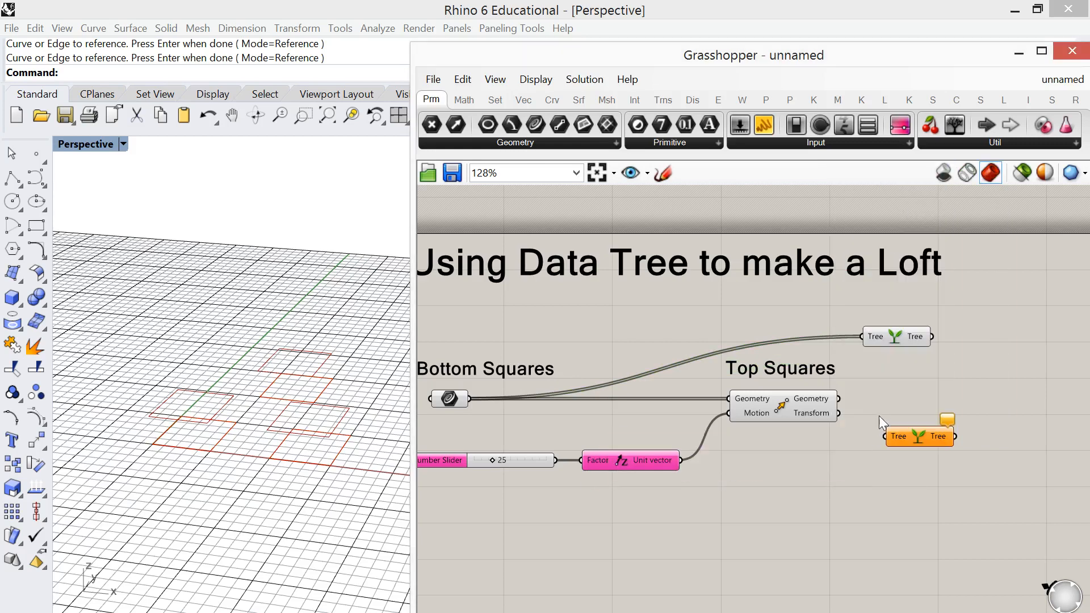
{"action": "left_click_drag", "start_coordinate": [919, 436], "coordinate": [901, 412]}
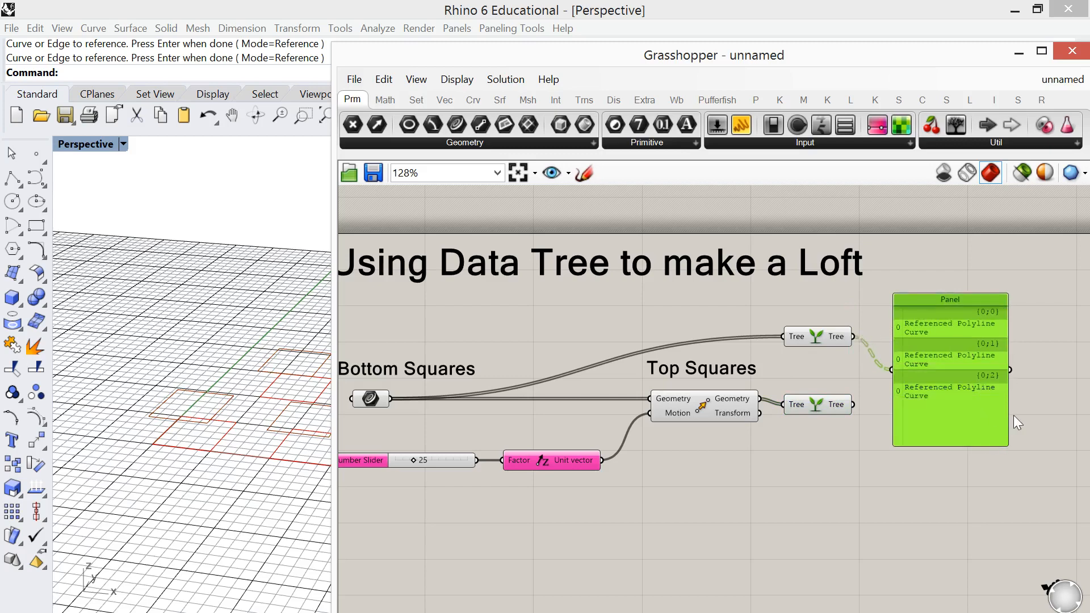
Step: Widen the panel to display branches {0;0}, {0;1}, {0;2}
{"action": "left_click_drag", "start_coordinate": [1008, 417], "coordinate": [1043, 417]}
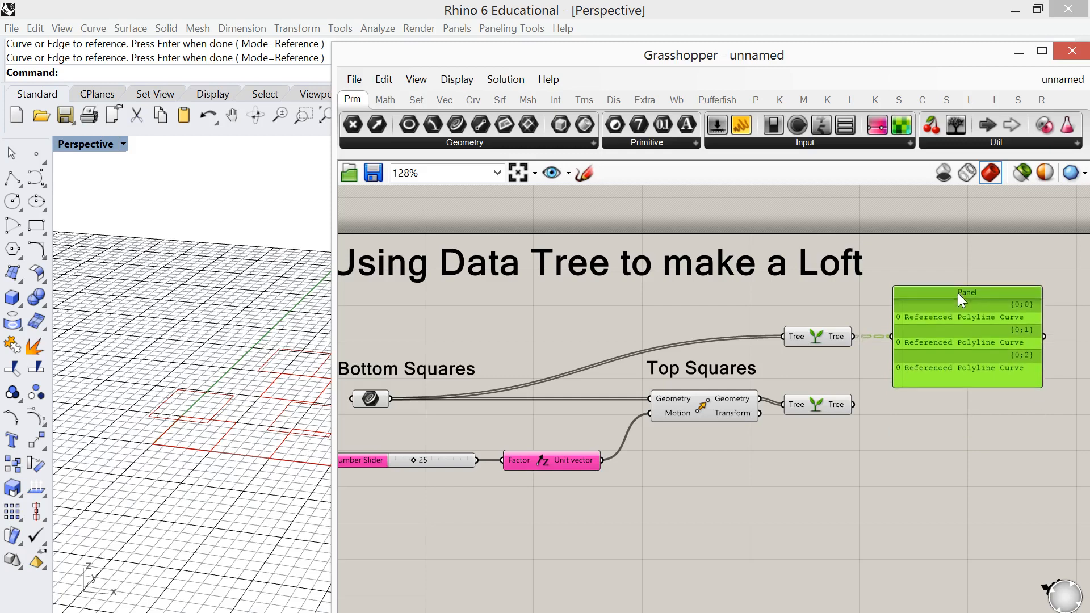
{"action": "mouse_move", "coordinate": [928, 303]}
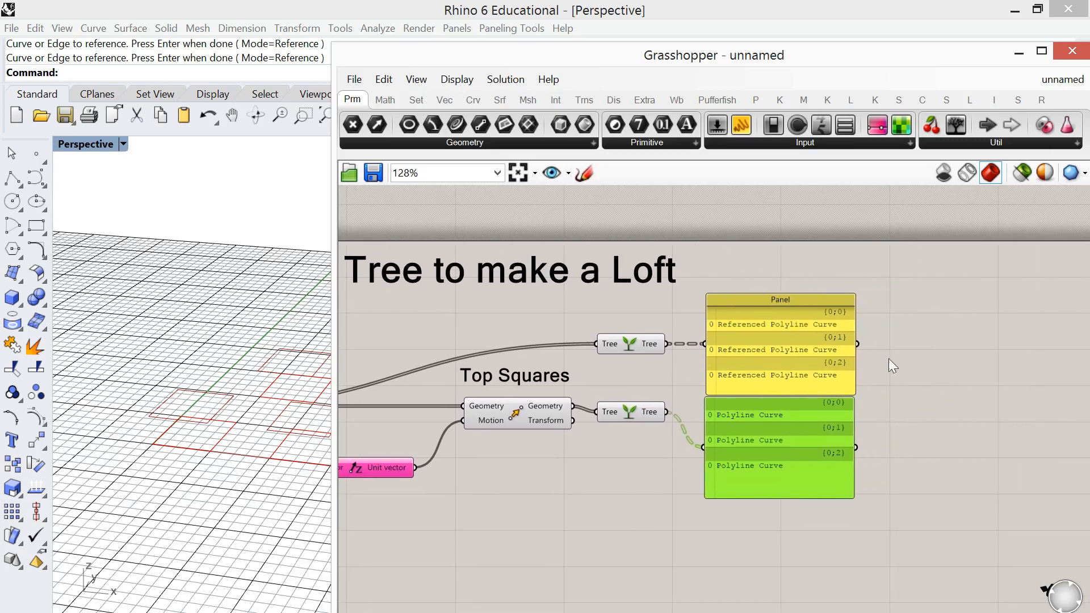
{"action": "mouse_move", "coordinate": [849, 318]}
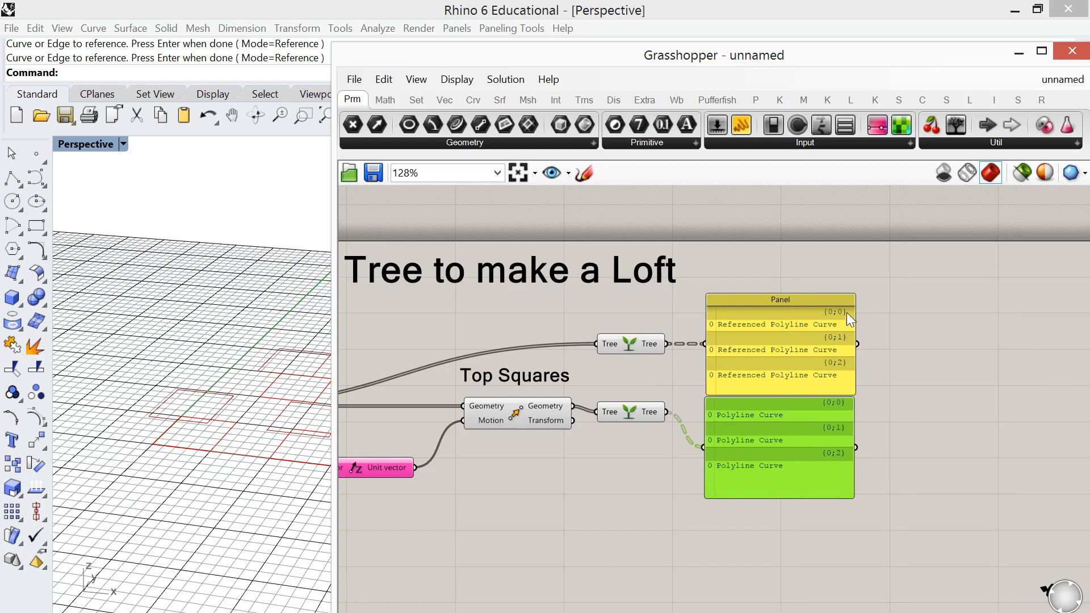
{"action": "mouse_move", "coordinate": [849, 341]}
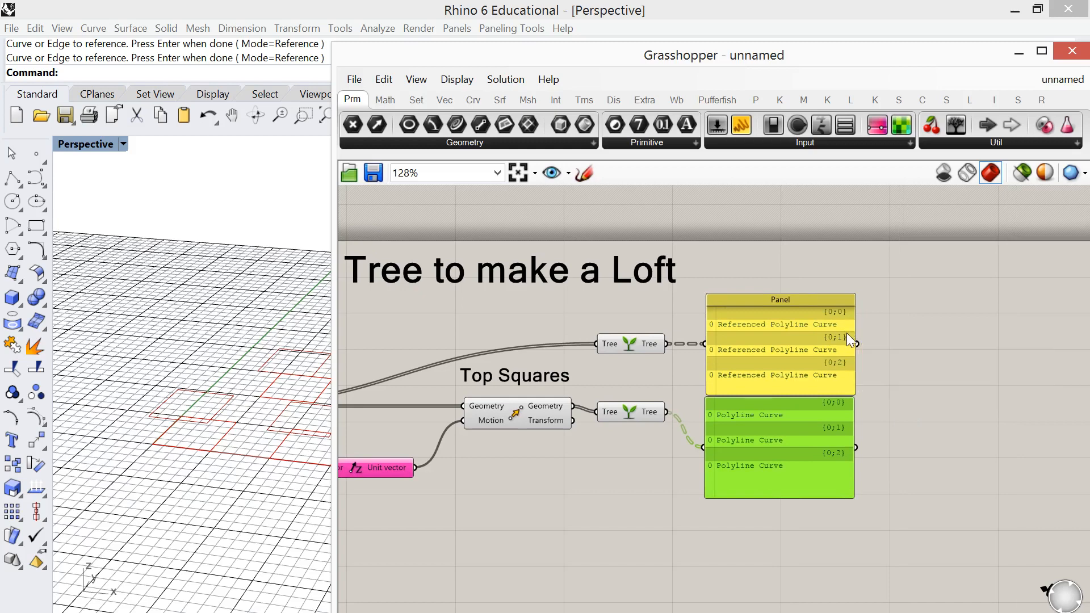
{"action": "mouse_move", "coordinate": [851, 334]}
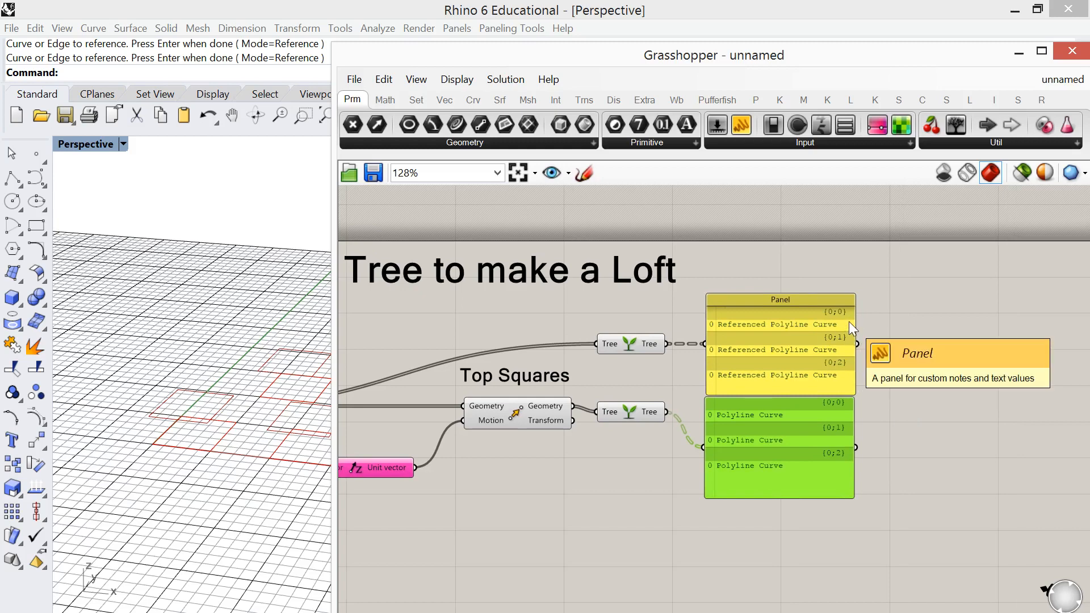
{"action": "mouse_move", "coordinate": [838, 330]}
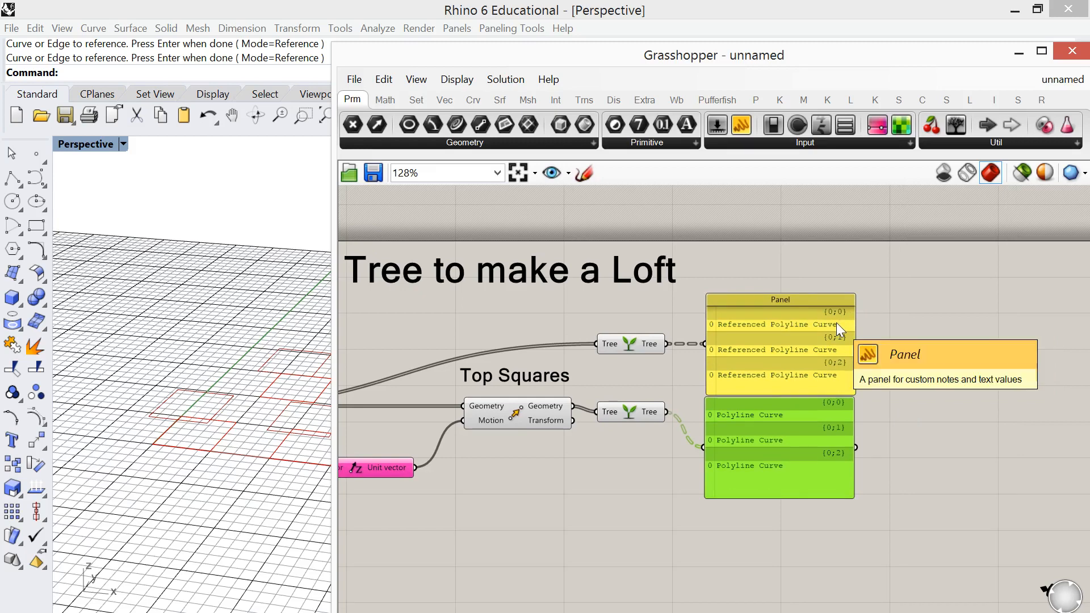
{"action": "mouse_move", "coordinate": [851, 421]}
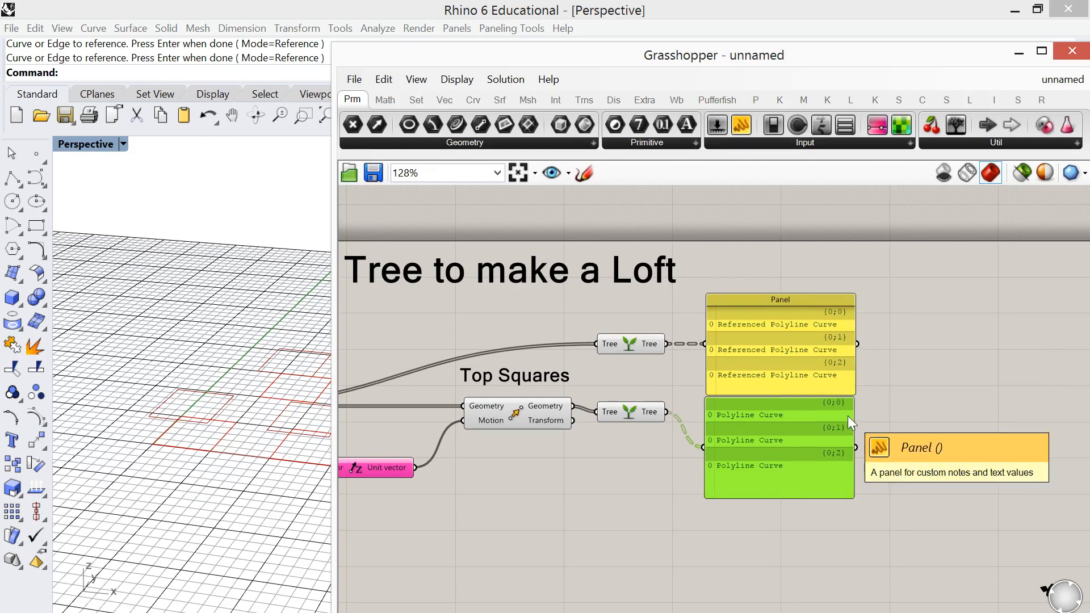
{"action": "mouse_move", "coordinate": [851, 332]}
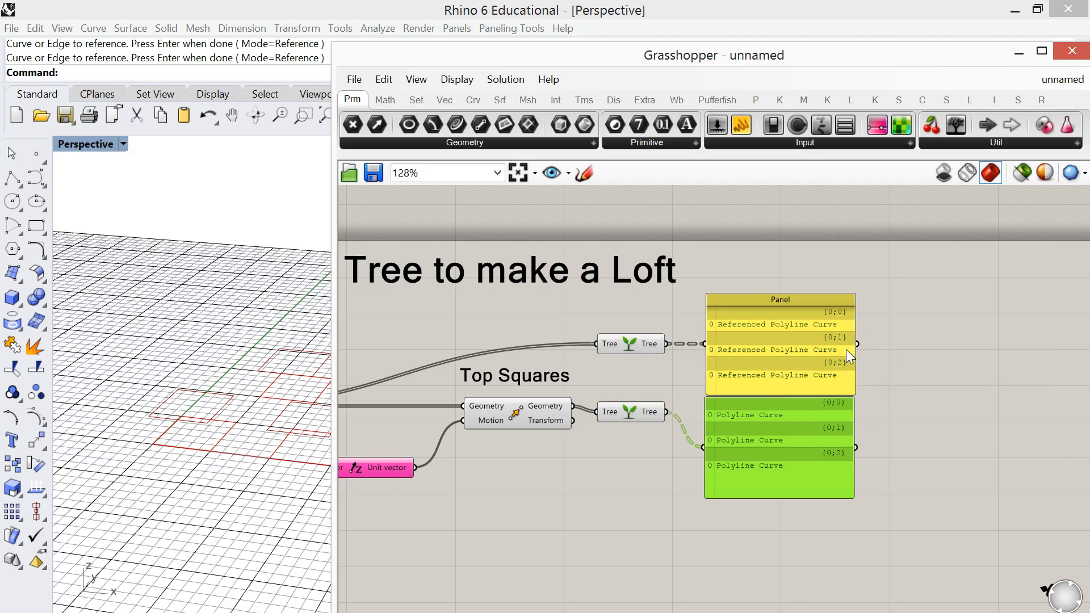
{"action": "mouse_move", "coordinate": [852, 387]}
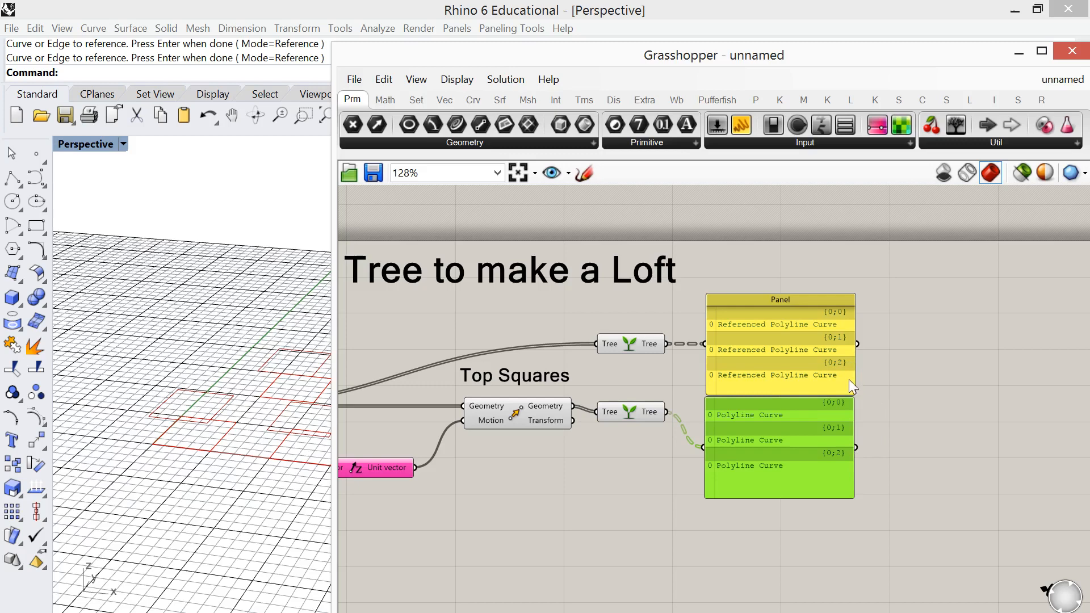
{"action": "mouse_move", "coordinate": [803, 314]}
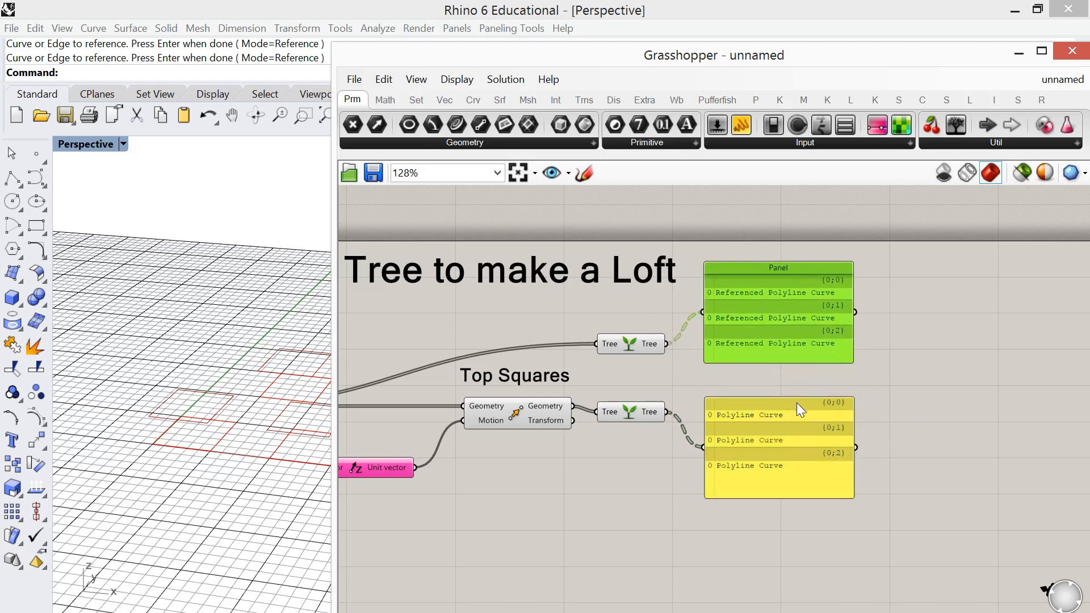
Step: Add a Loft component to the canvas beside the two grafted panels
{"action": "double_click", "coordinate": [797, 408]}
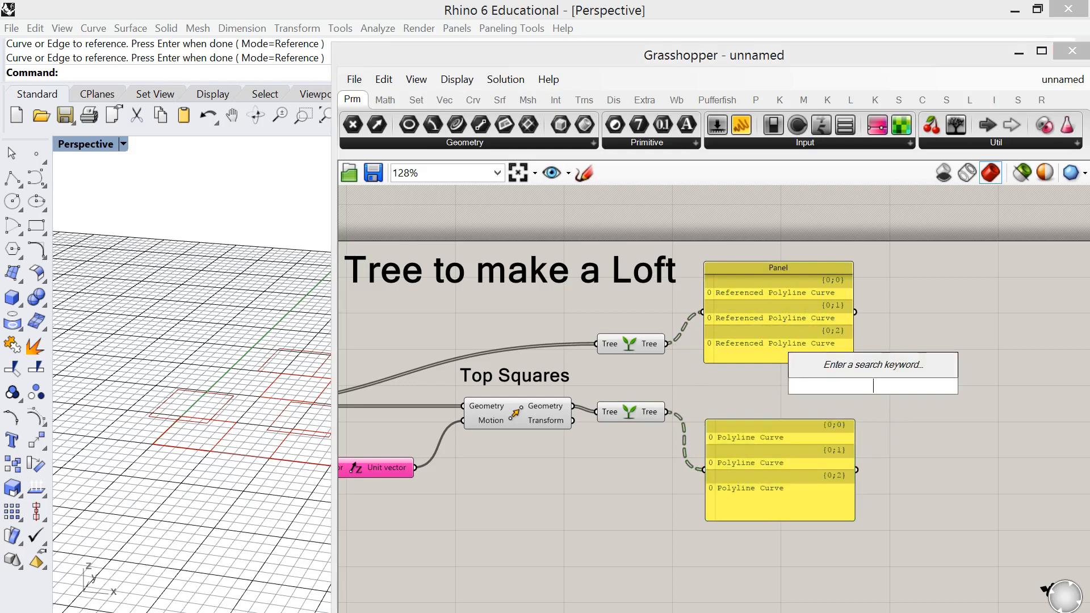
{"action": "type", "text": "loft"}
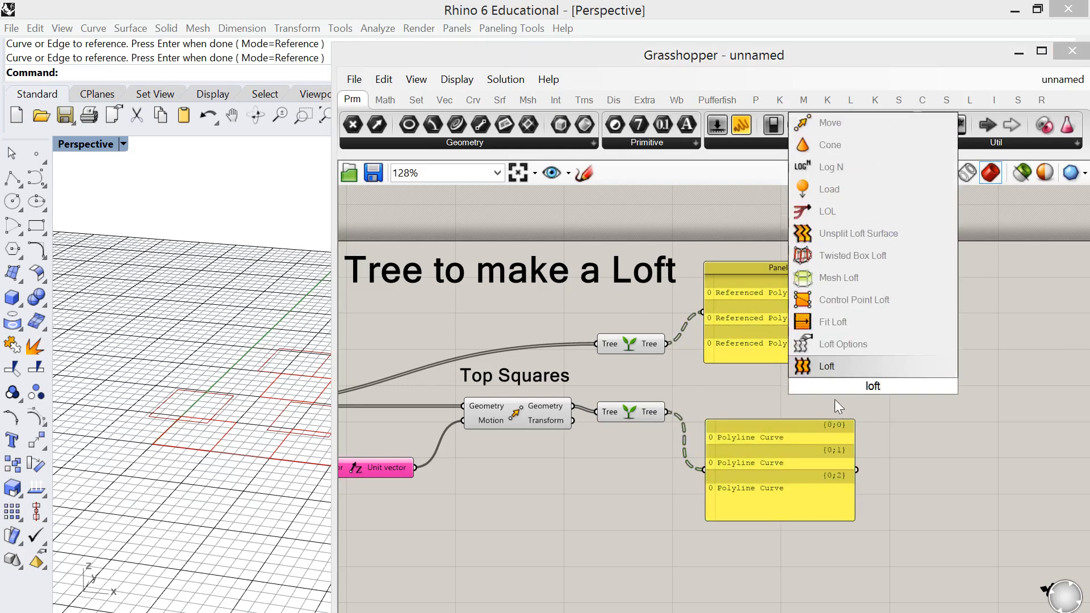
{"action": "left_click", "coordinate": [825, 366]}
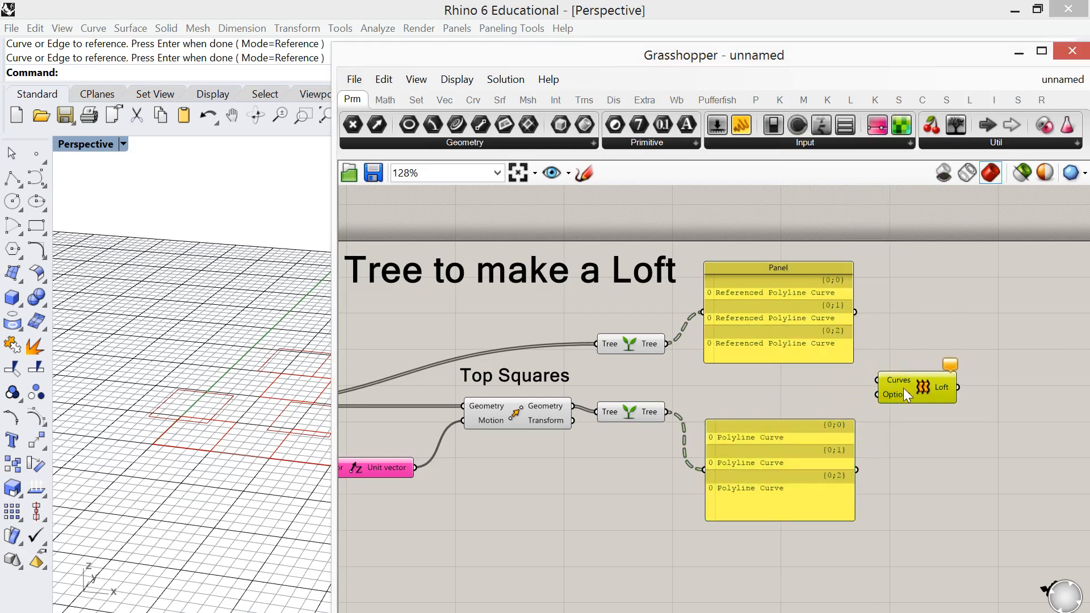
{"action": "mouse_move", "coordinate": [747, 402]}
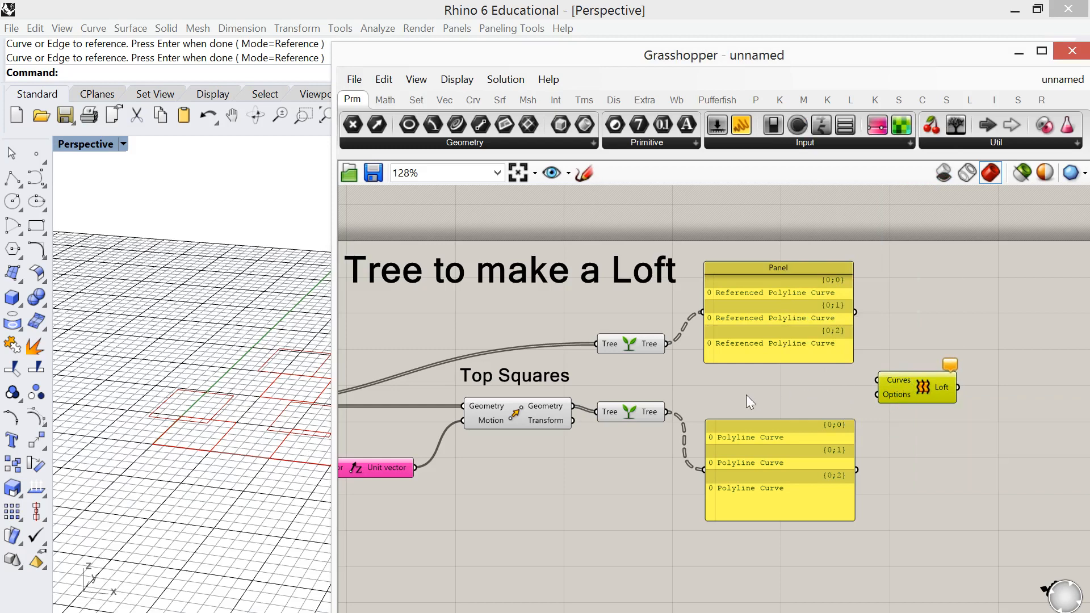
{"action": "mouse_move", "coordinate": [870, 354]}
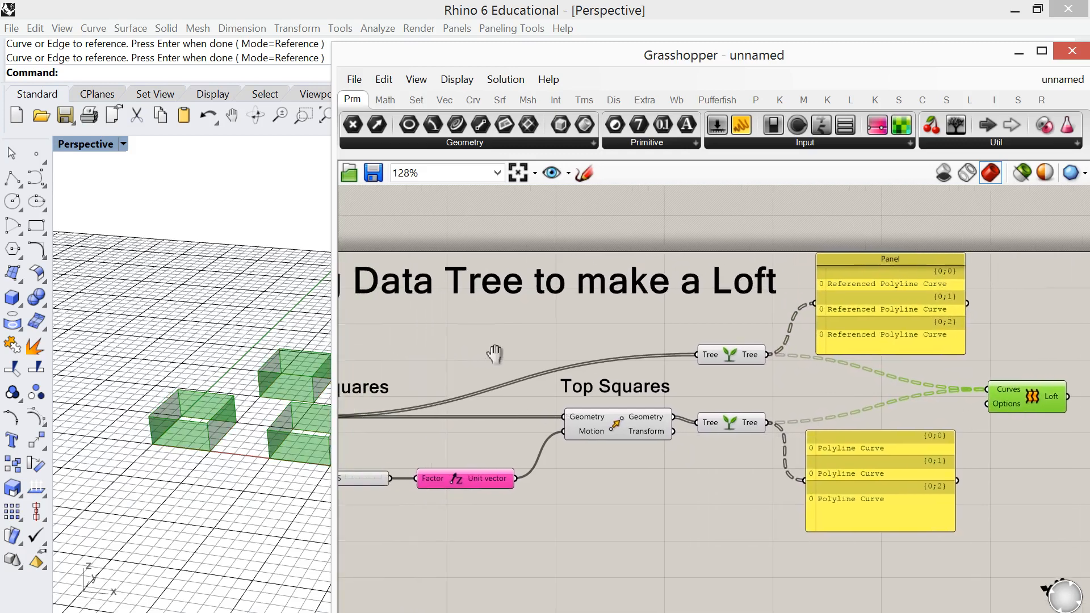
{"action": "scroll", "scroll_direction": "down", "scroll_amount": 3}
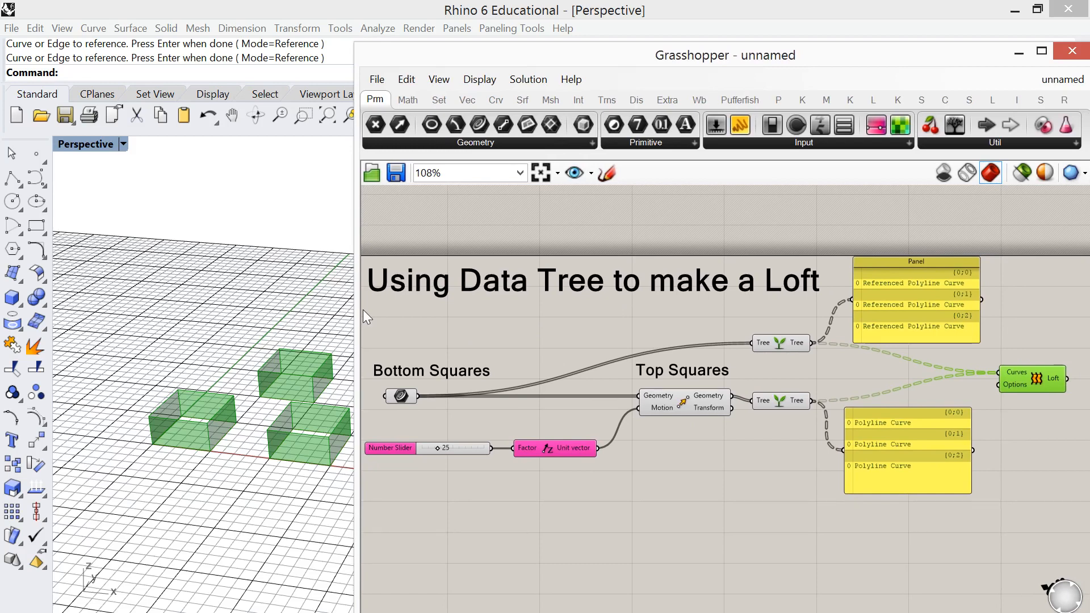
{"action": "mouse_move", "coordinate": [548, 265]}
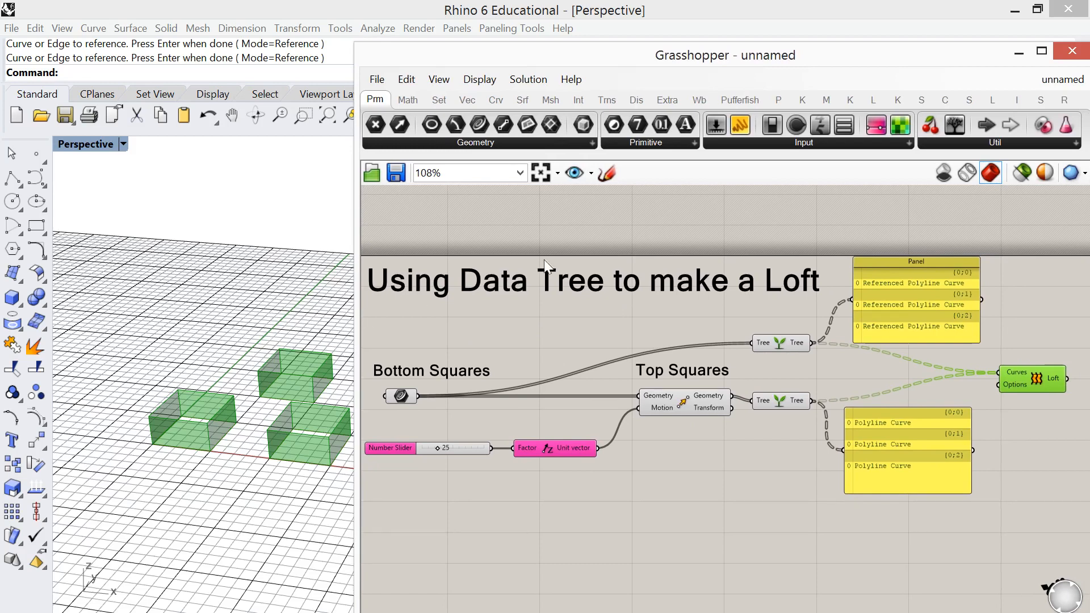